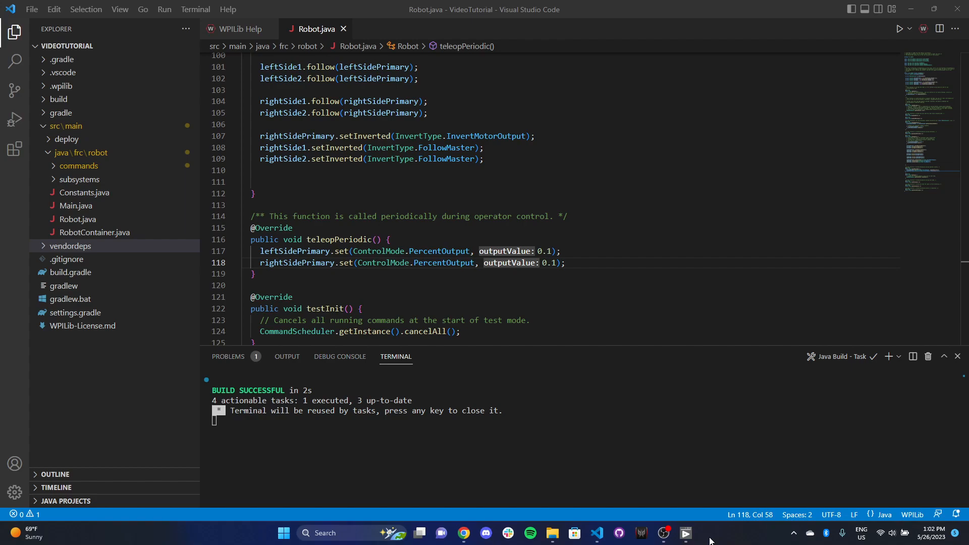
mouse_move(684, 533)
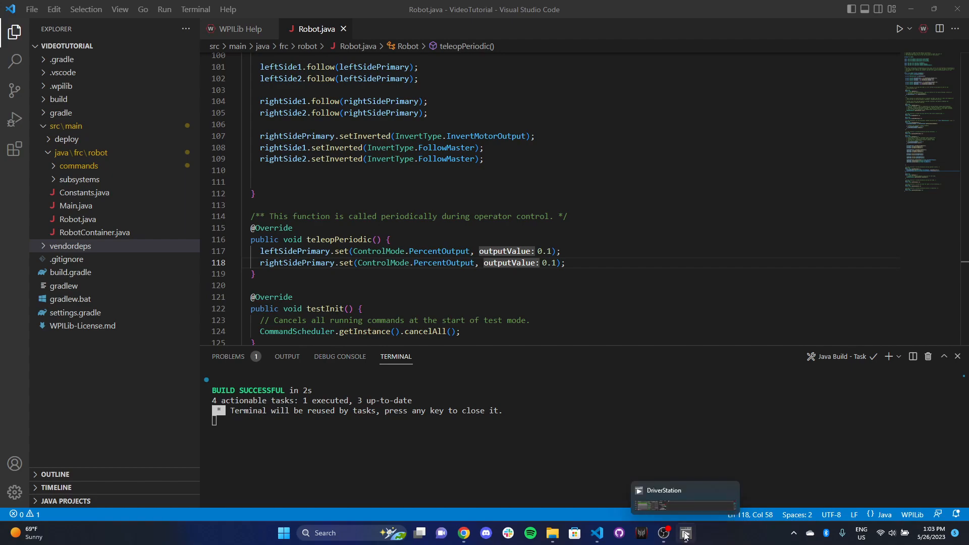
Launch FRC Driver Station from the taskbar to check the Xbox controller axes
left_click(686, 533)
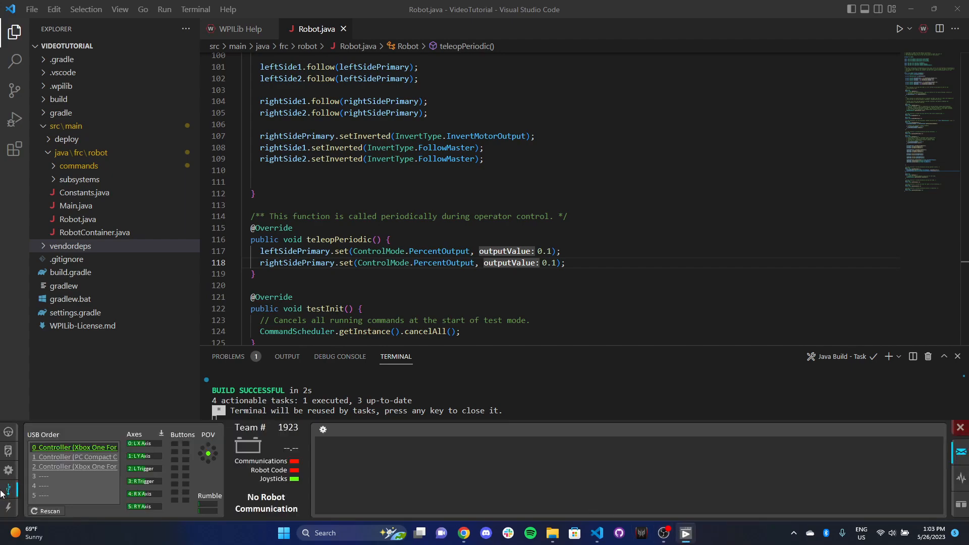
mouse_move(85, 429)
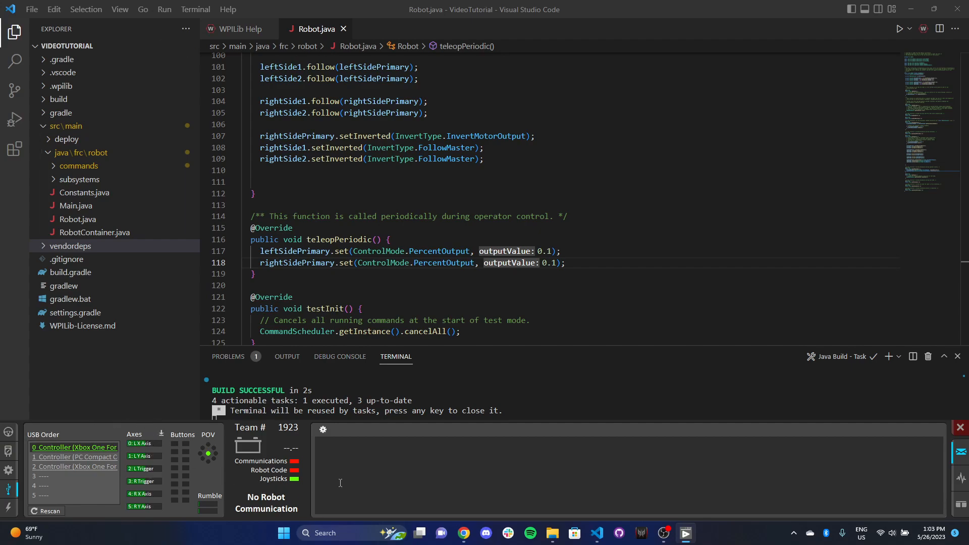
mouse_move(390, 480)
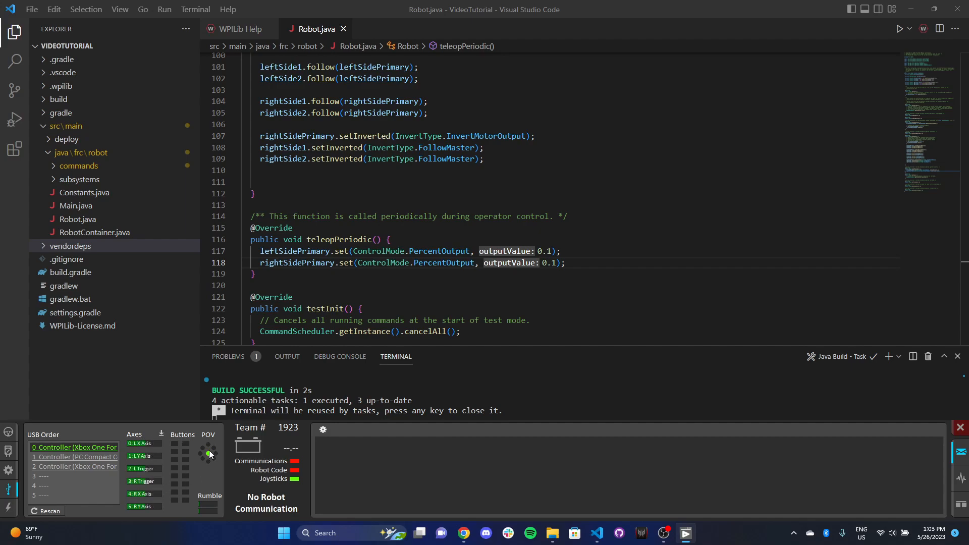
mouse_move(206, 471)
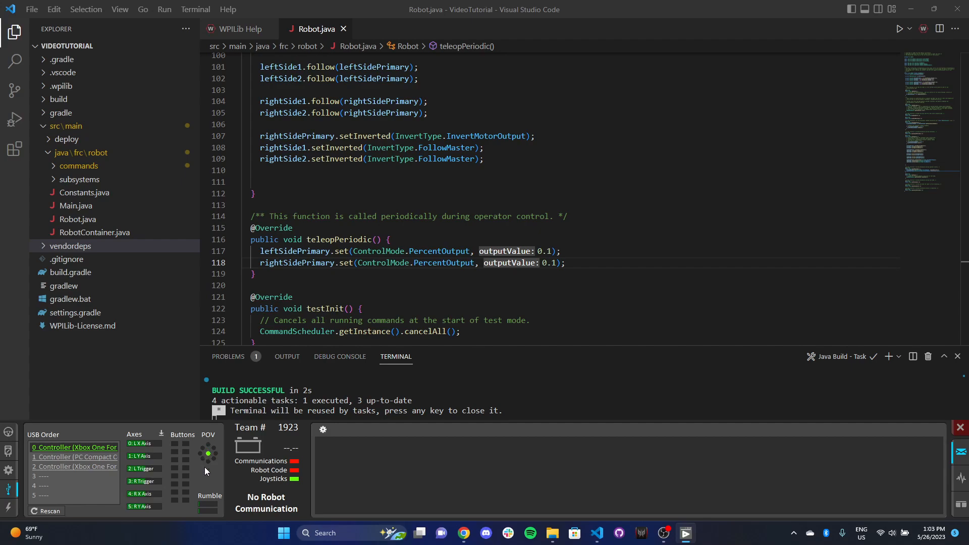
mouse_move(201, 504)
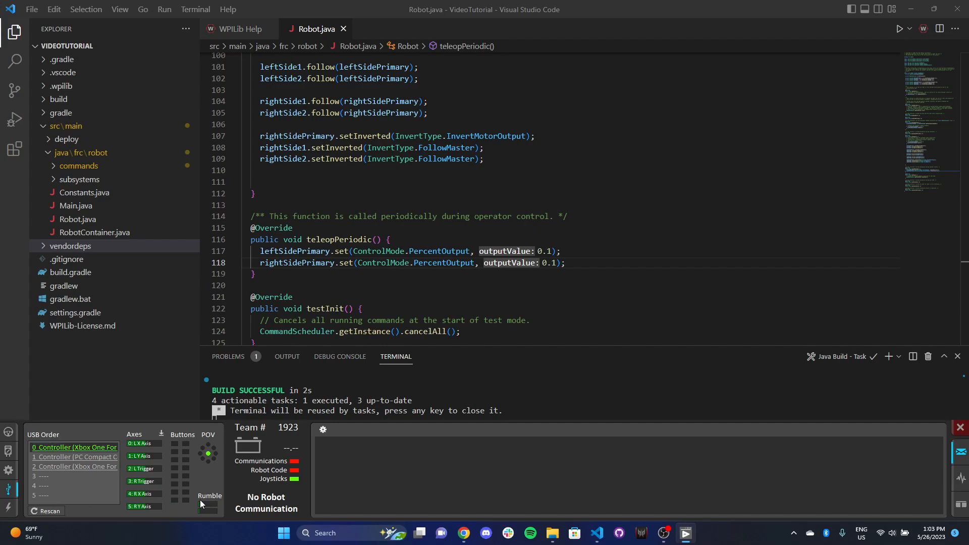
mouse_move(198, 500)
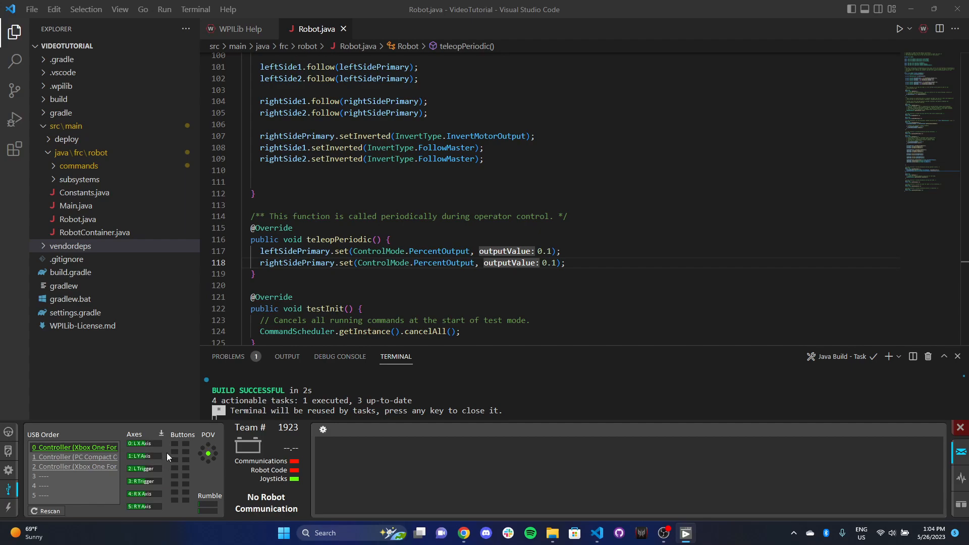
mouse_move(176, 458)
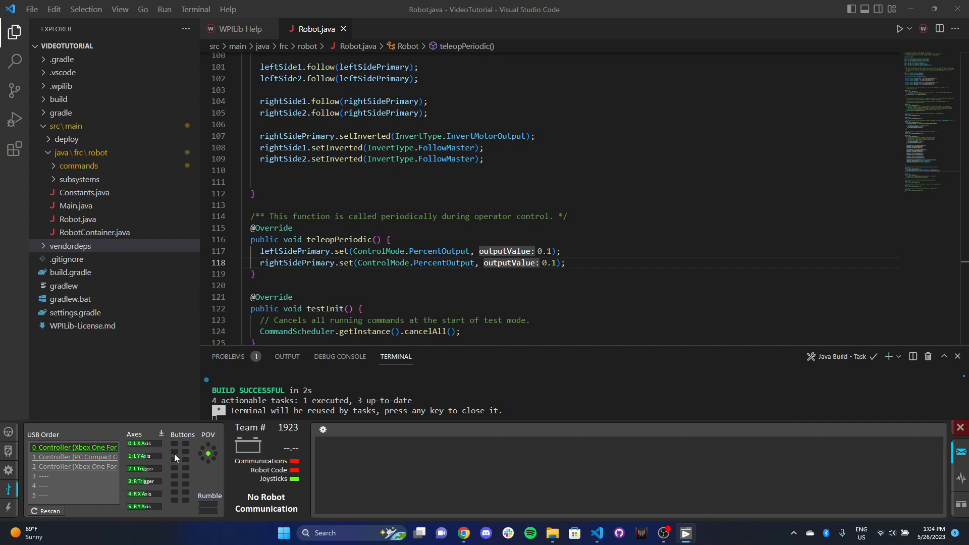
mouse_move(171, 479)
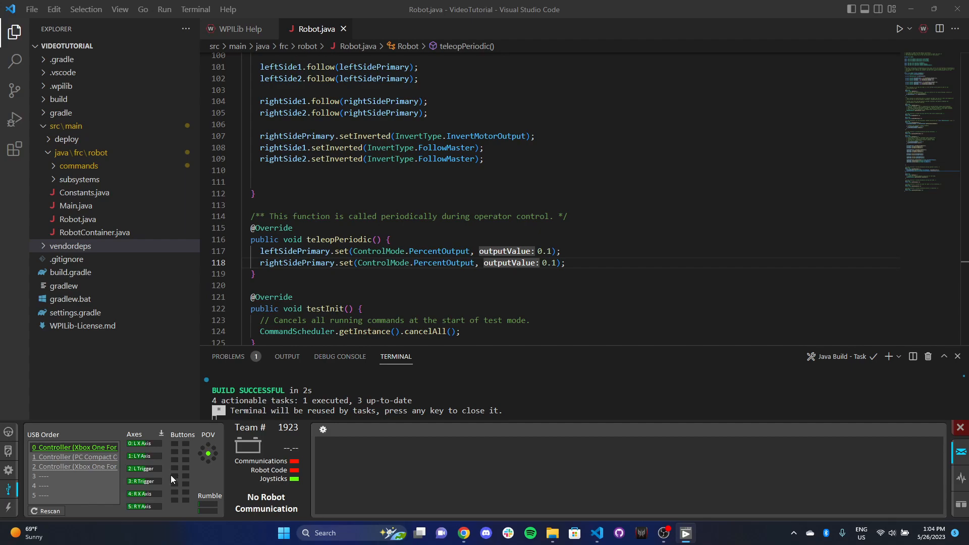
mouse_move(178, 506)
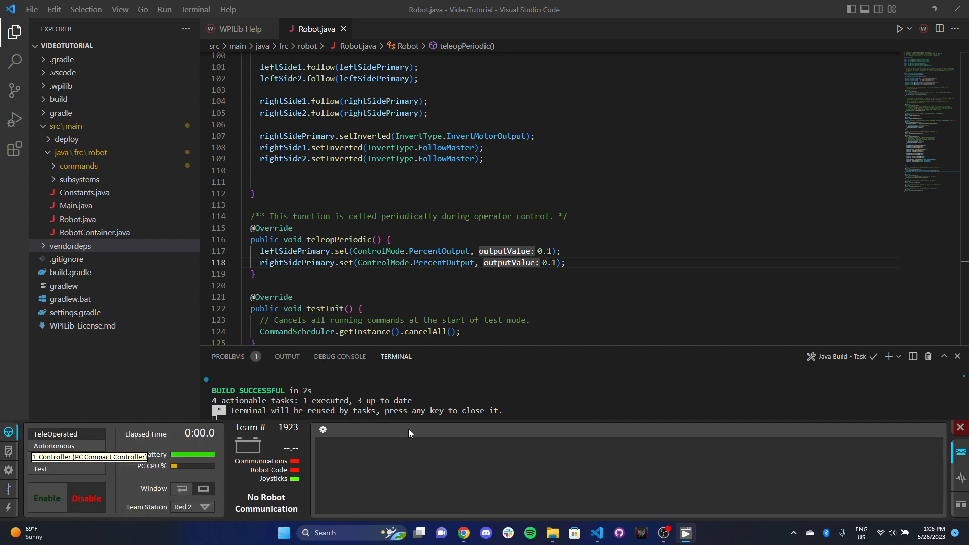
mouse_move(443, 427)
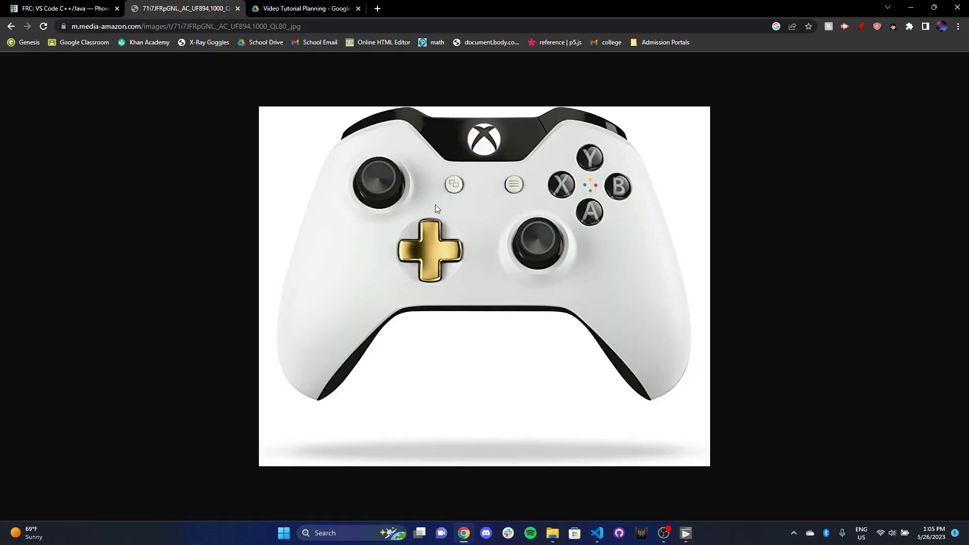
mouse_move(658, 127)
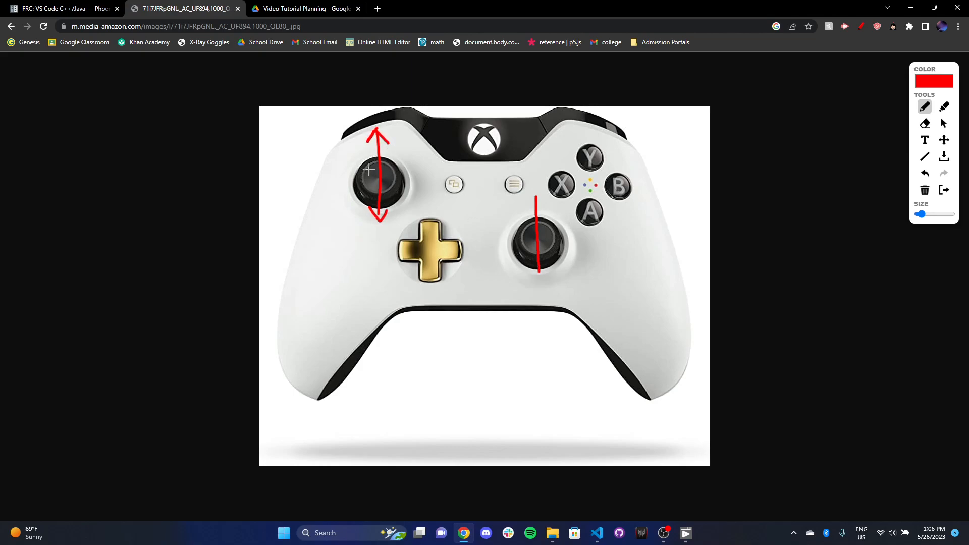
mouse_move(379, 181)
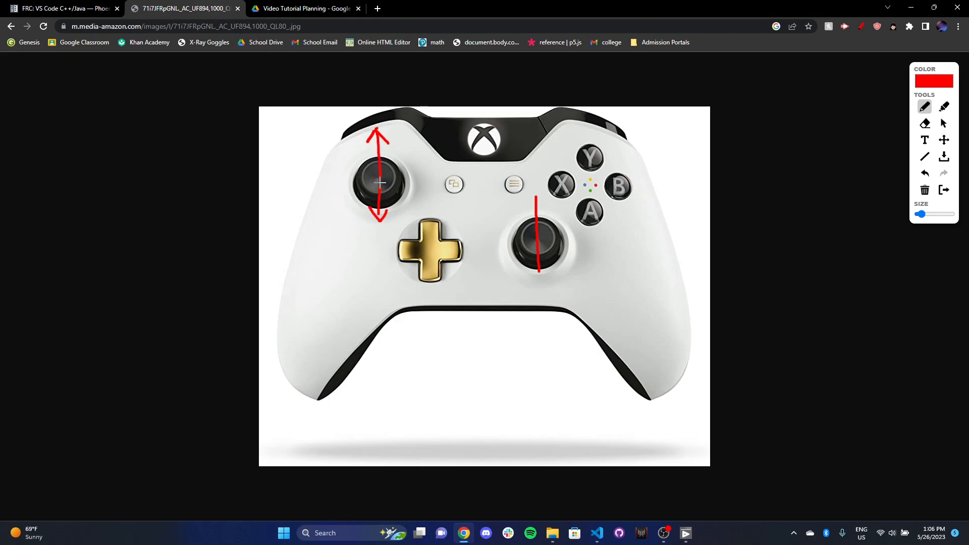
mouse_move(524, 222)
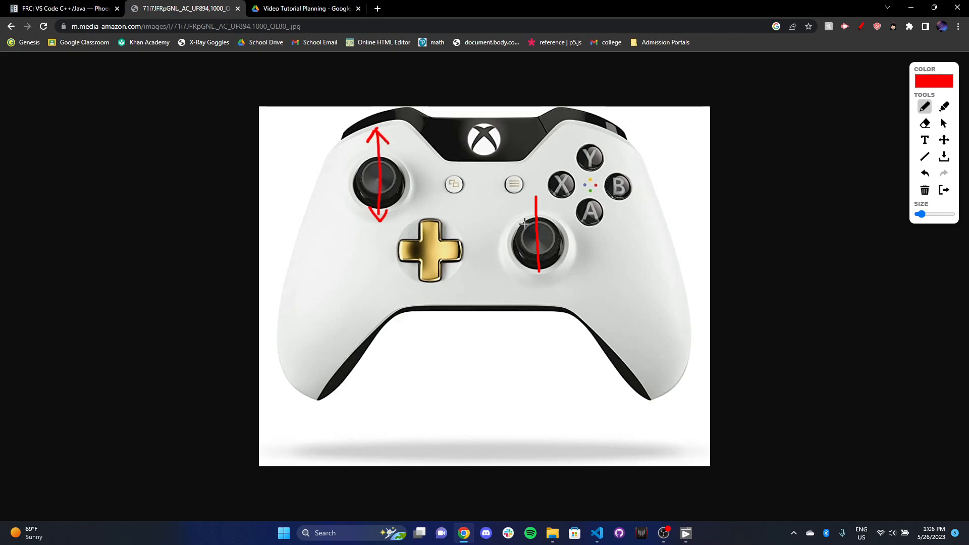
Draw the red double-headed vertical arrow over the right thumbstick
left_click_drag(536, 272, 536, 192)
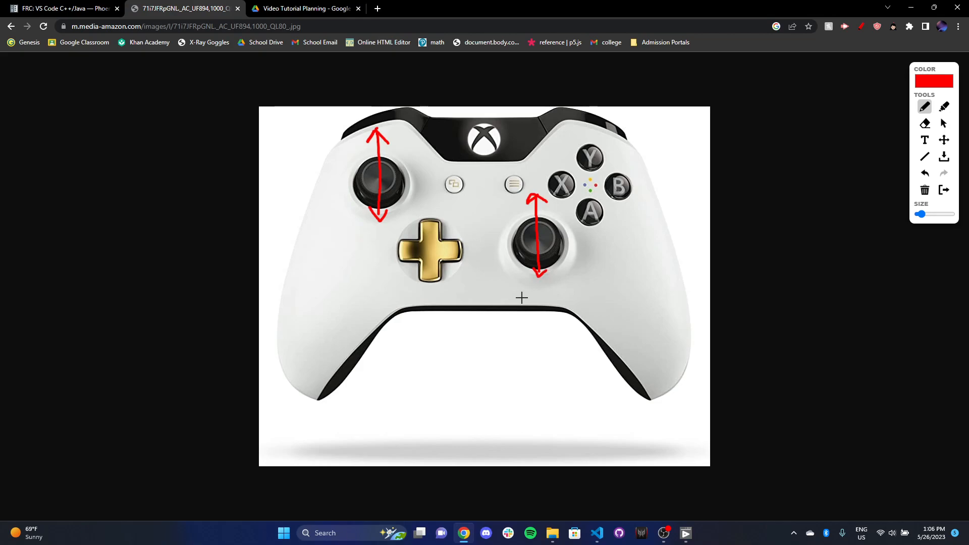
mouse_move(510, 291)
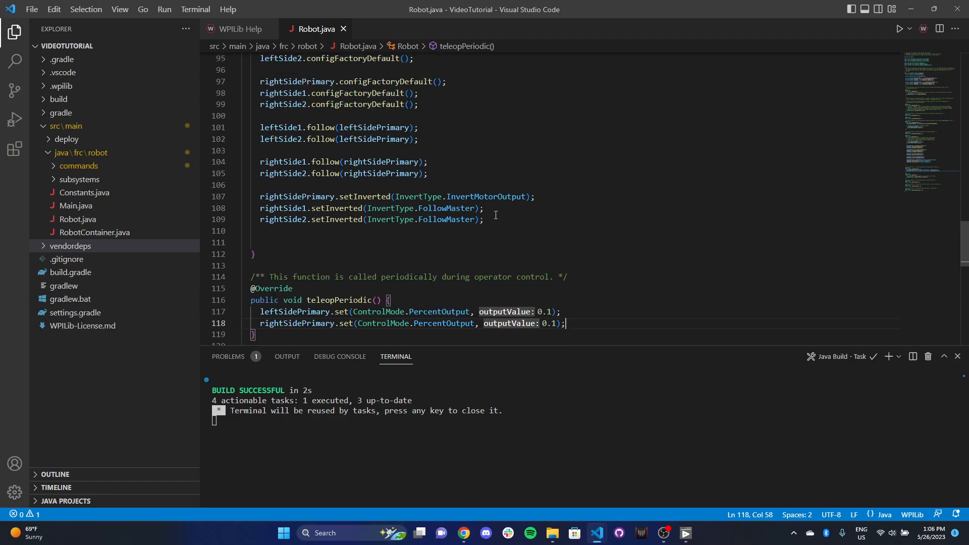
Delete the fixed 0.1 PercentOutput lines and the setInverted lines from teleop methods
scroll("down", 3)
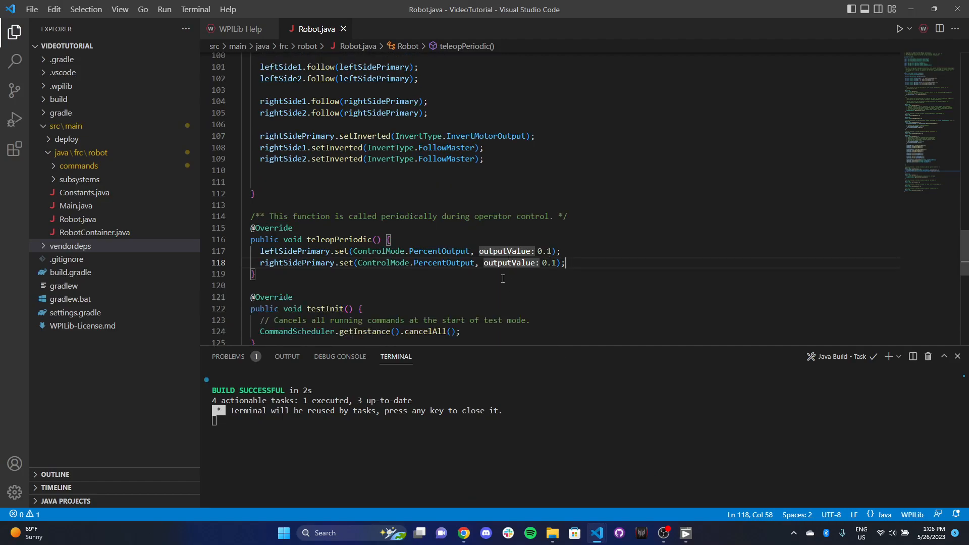
left_click_drag(566, 252, 259, 263)
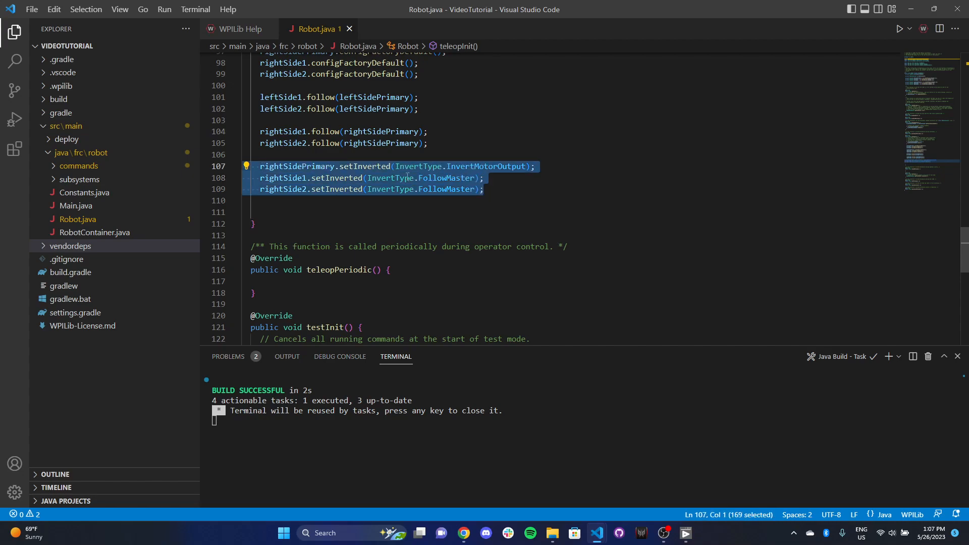
key("Delete")
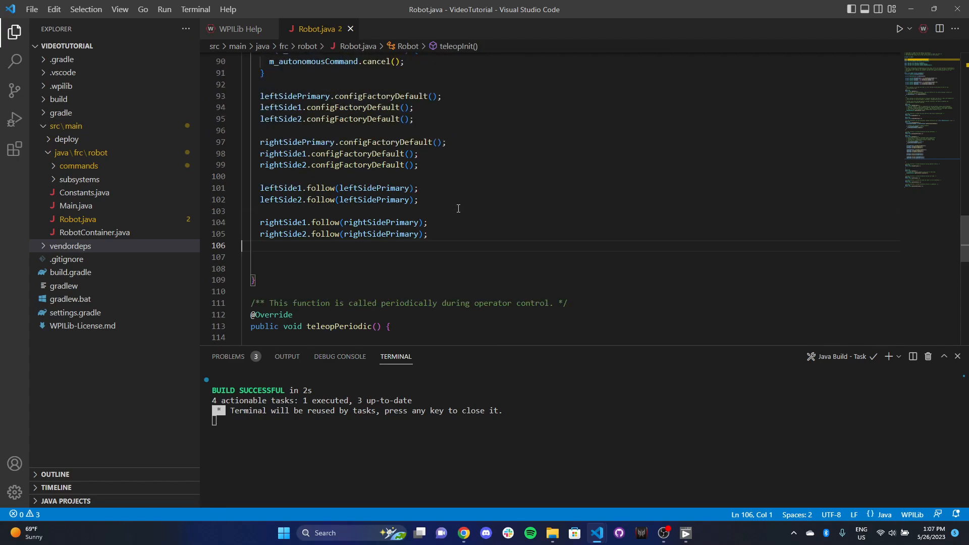
mouse_move(456, 283)
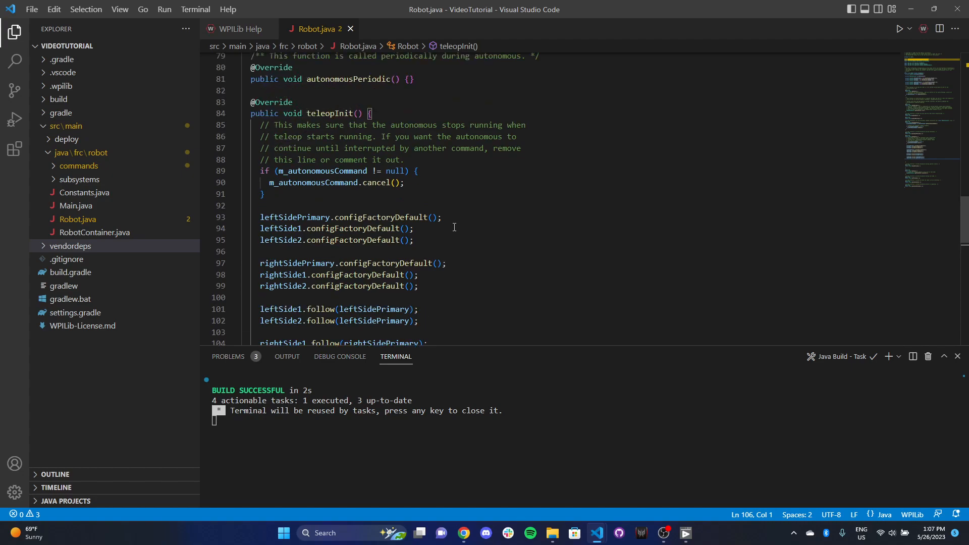
scroll("up", 3)
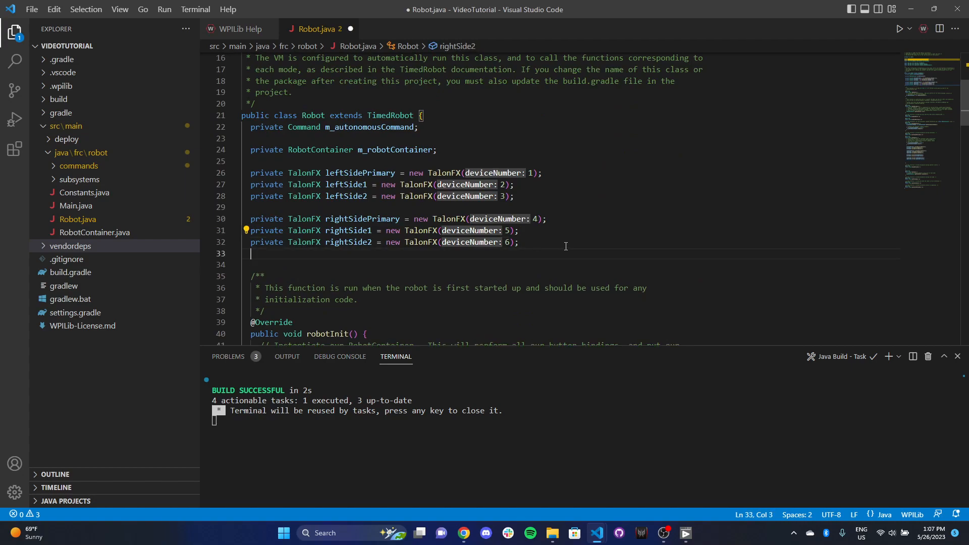
Add 'private Joystick xboxController = new Joystick(0);' below the Talon declarations
type("private")
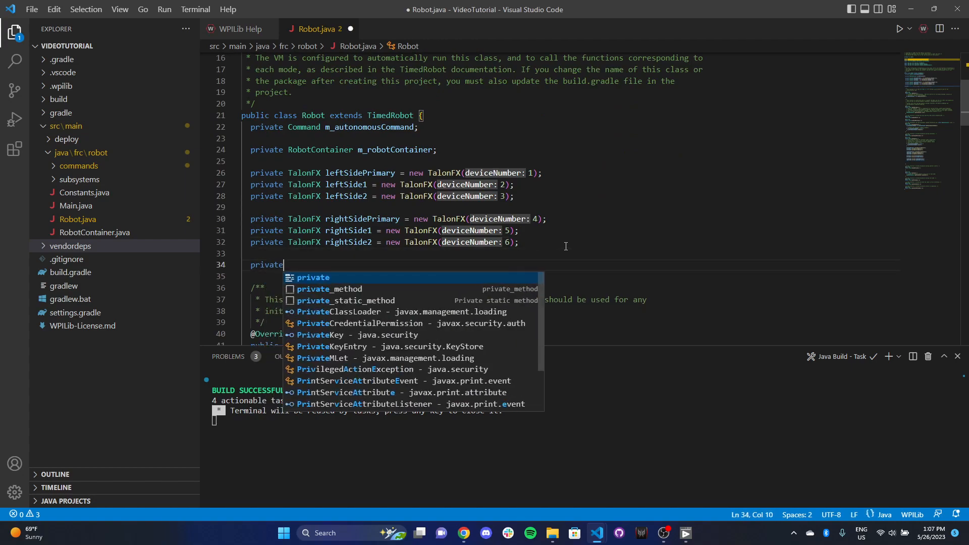
type("Joystick")
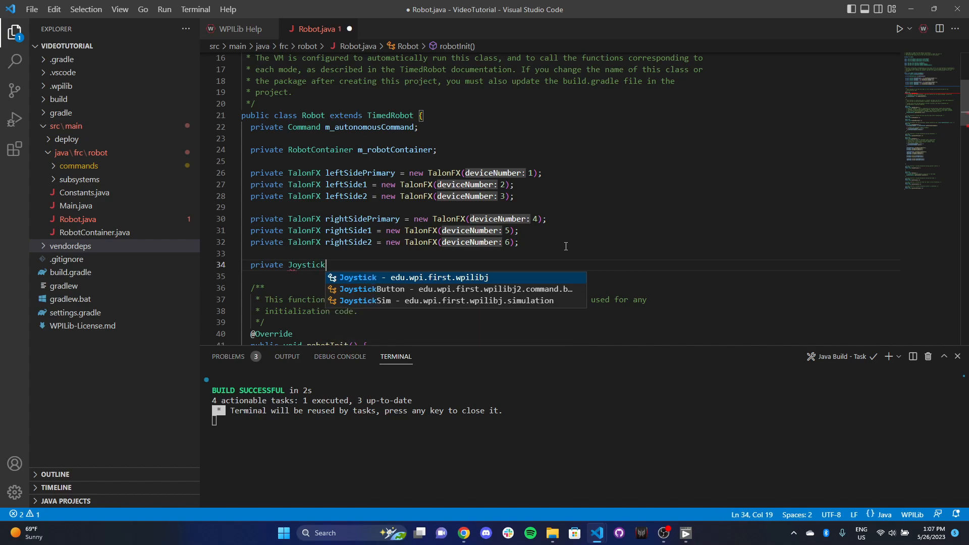
type("xb")
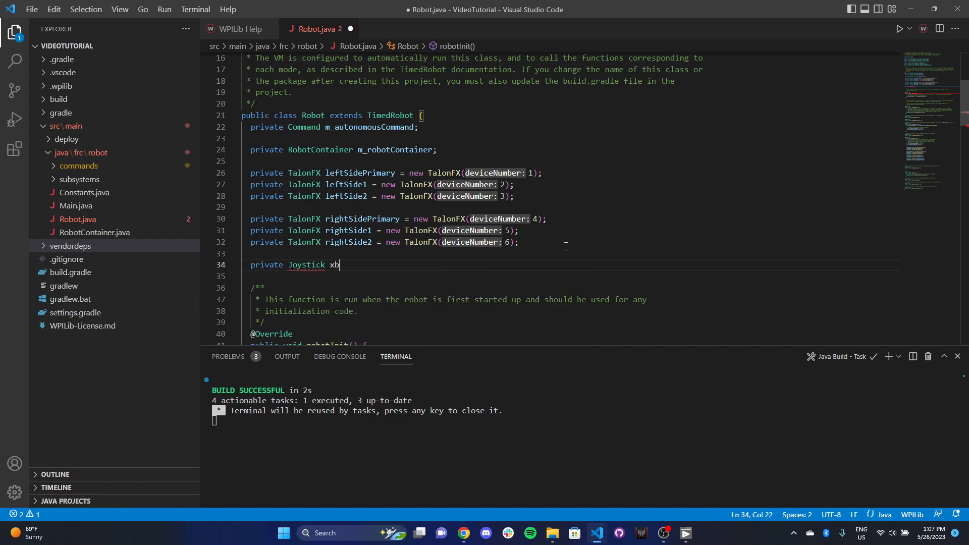
type("oxCont")
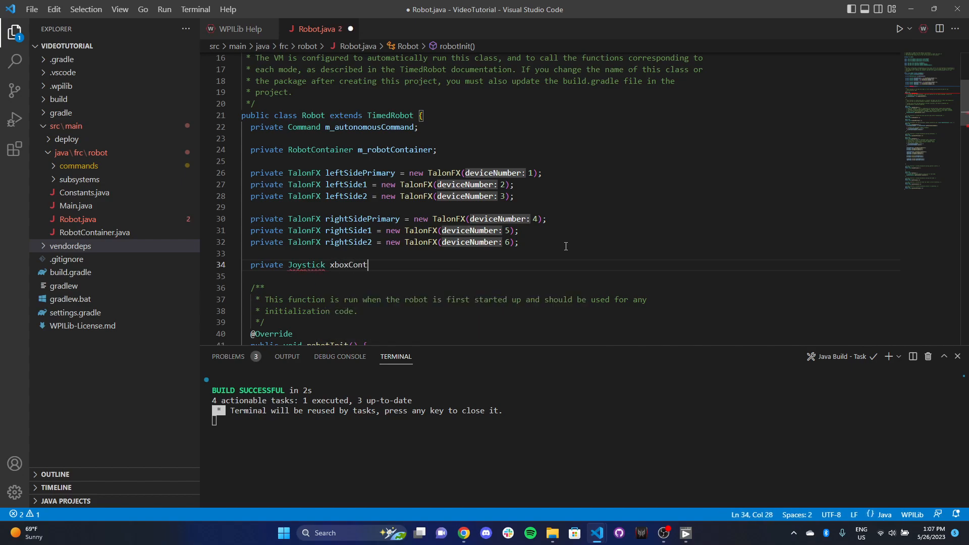
type("roller = new Jo")
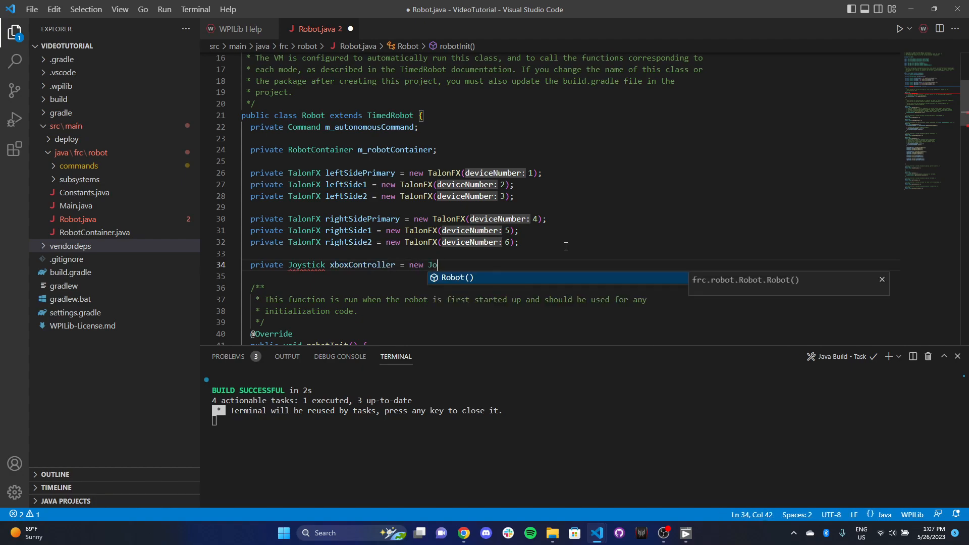
type("ystick(")
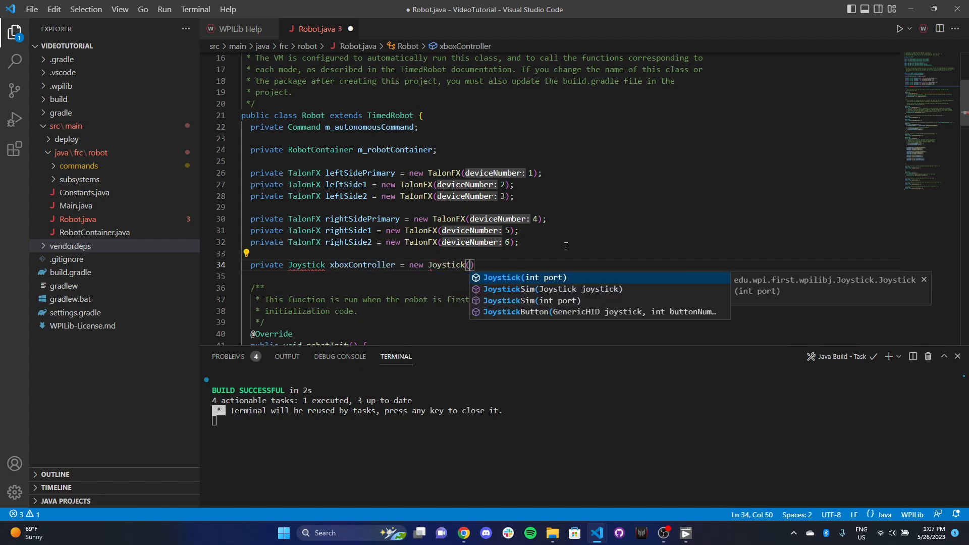
type("0")
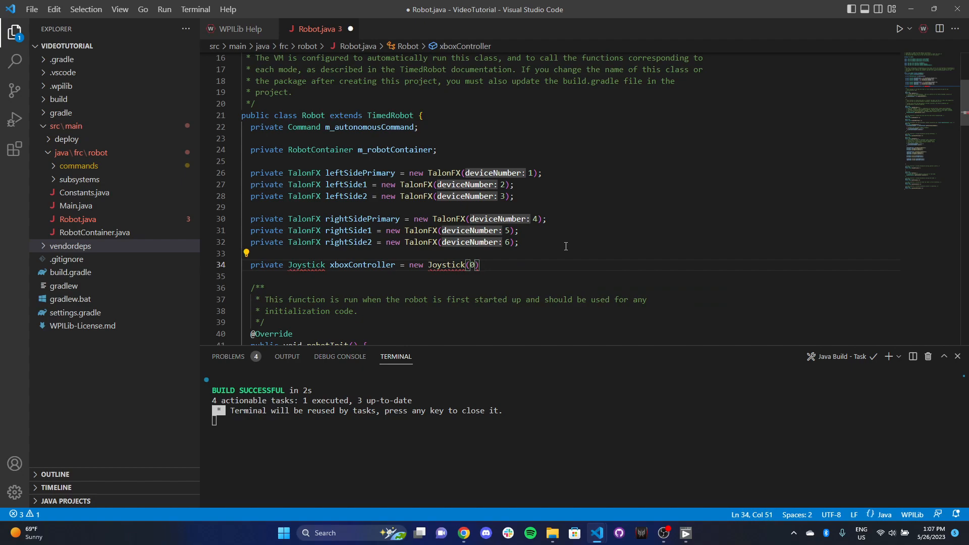
type(";")
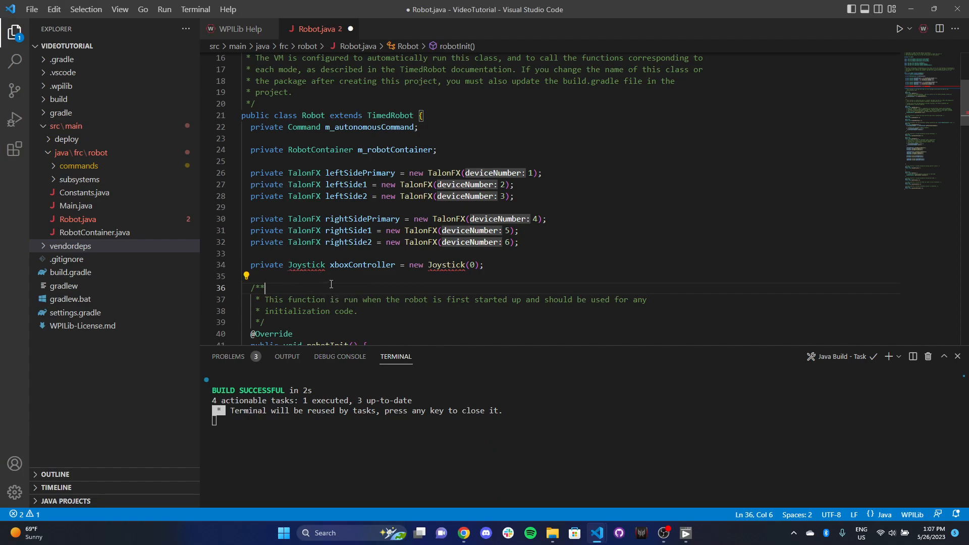
mouse_move(306, 265)
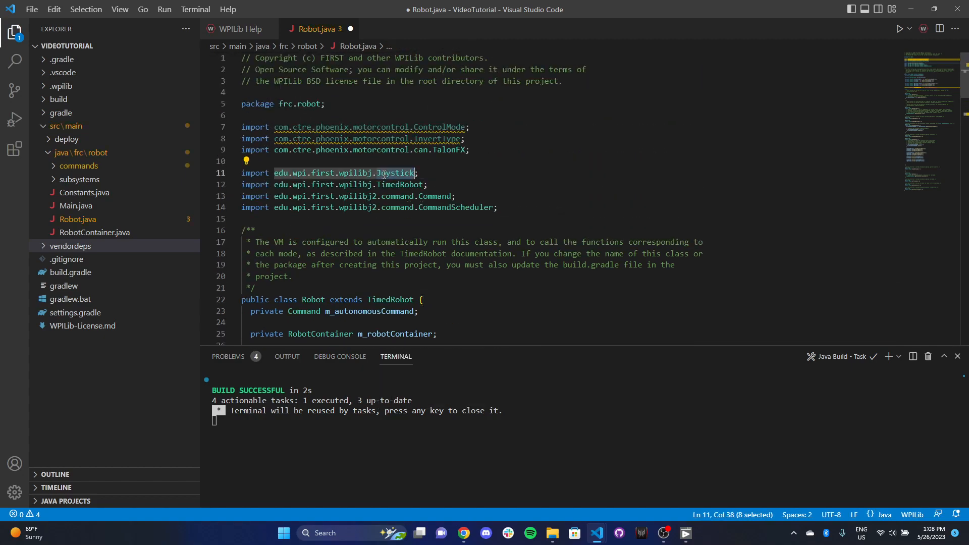
Write 'double leftPercentOut = xboxController.getRawAxis(1);' at the start of teleopPeriodic
scroll("down", 3)
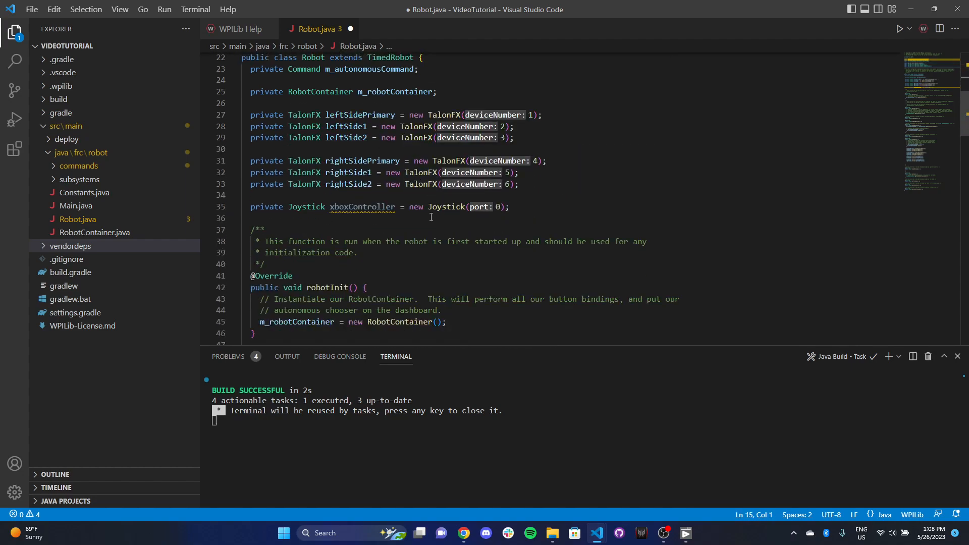
scroll("down", 3)
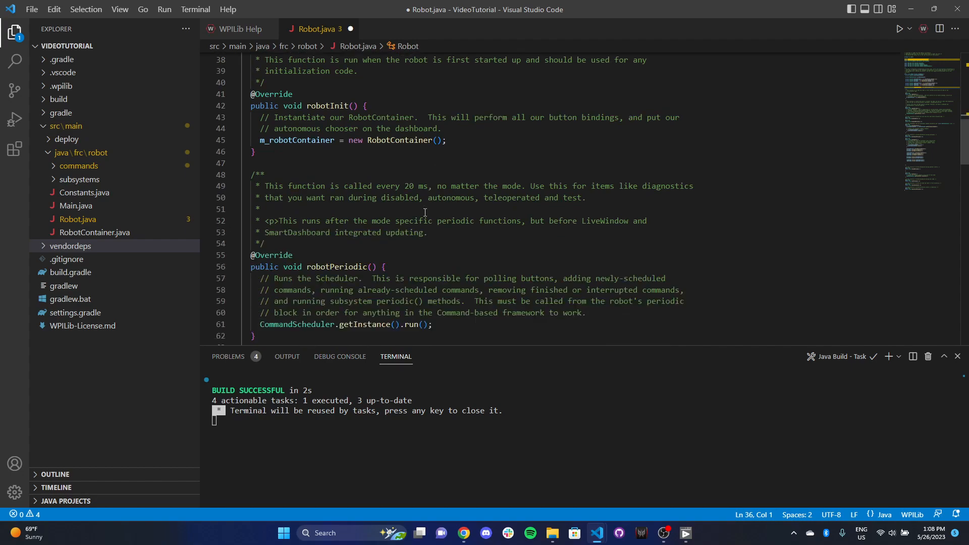
scroll("down", 3)
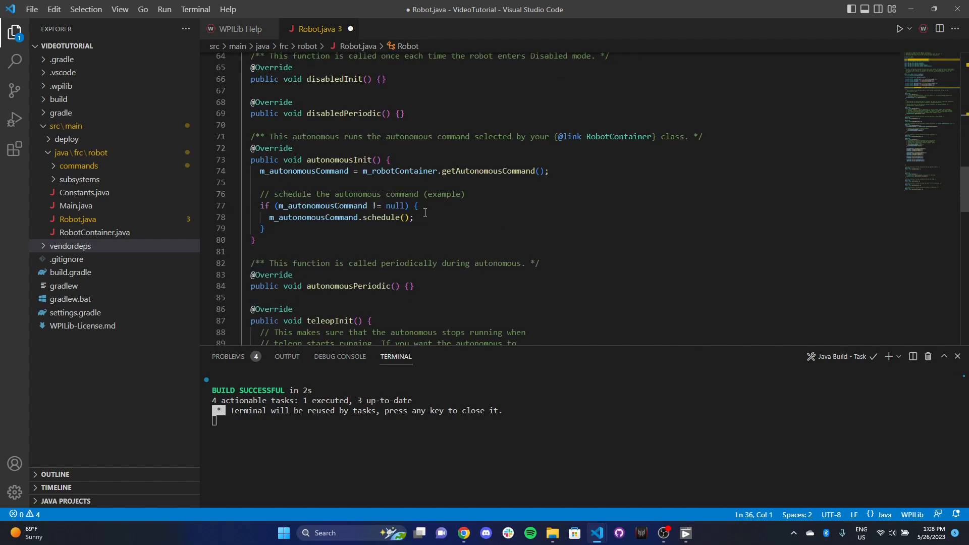
scroll("down", 3)
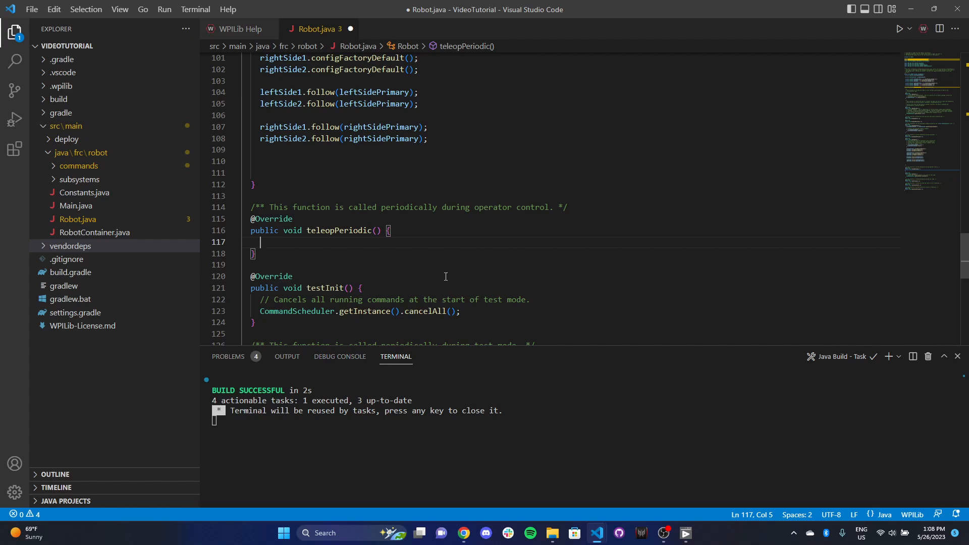
type("double")
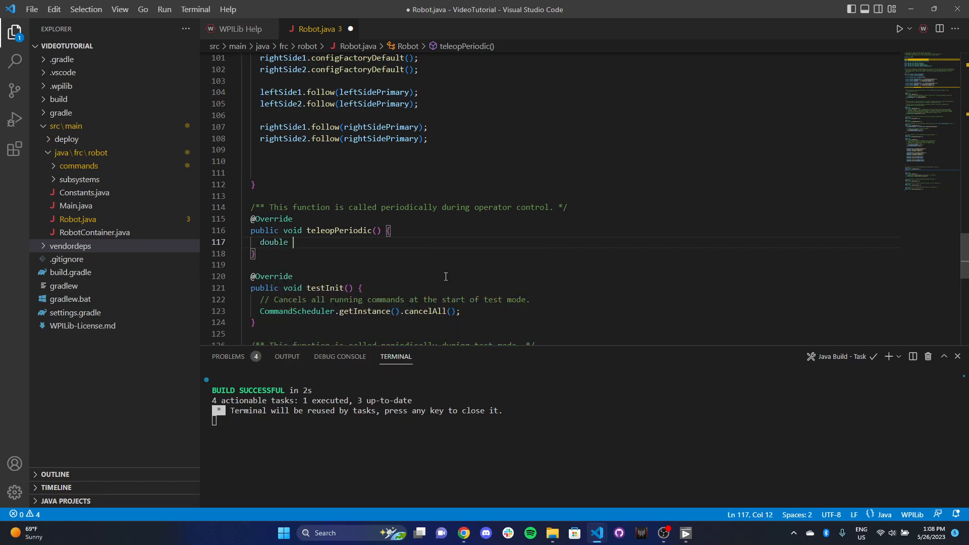
type("leftPercent")
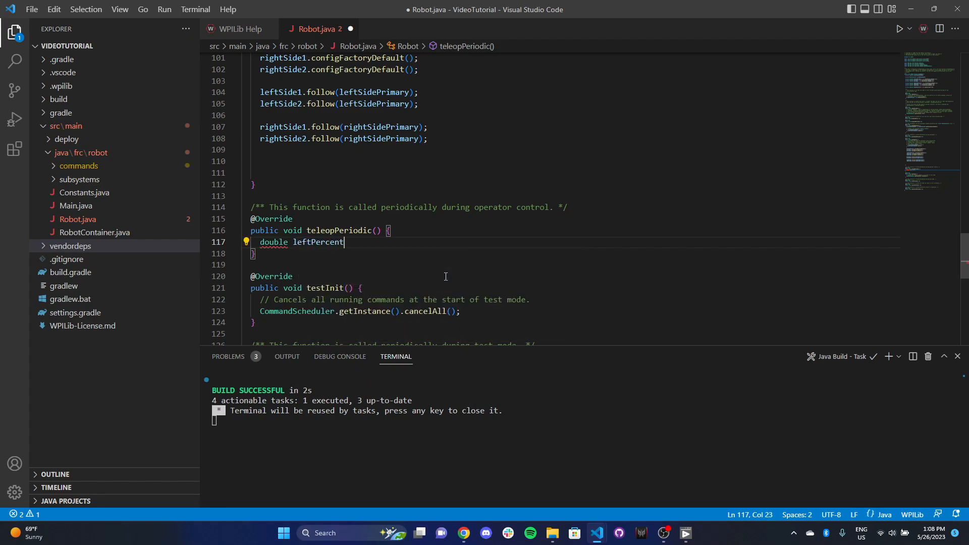
type("Out = joysti")
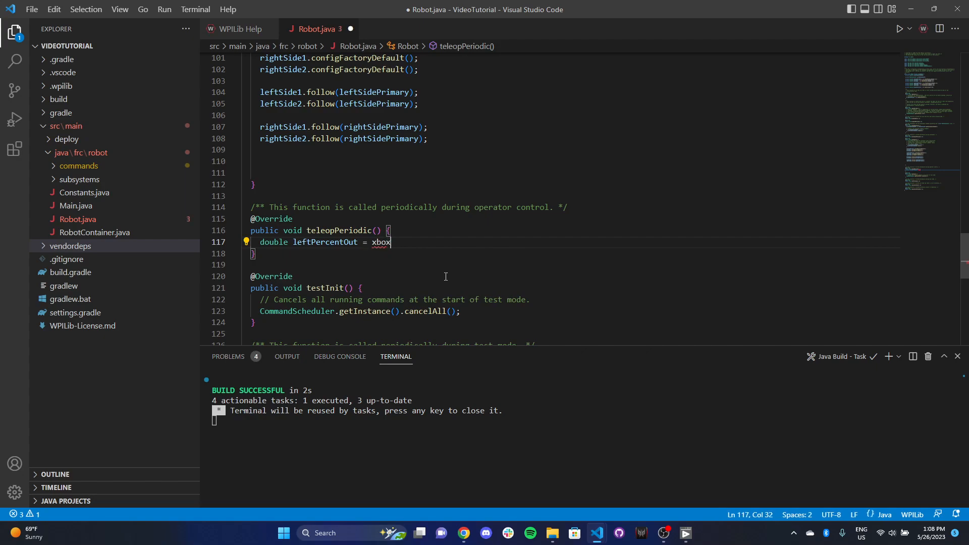
type("Controller.get")
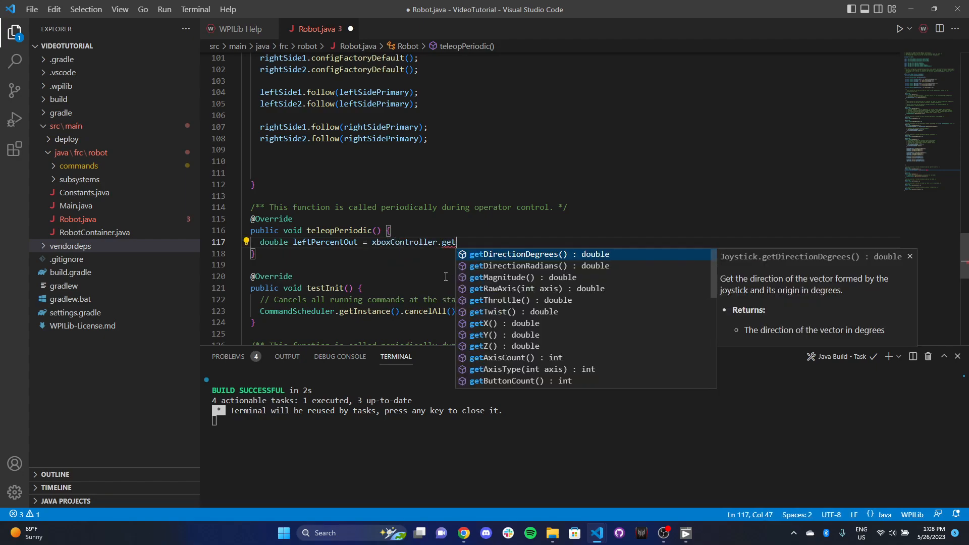
type("RawAxis(0")
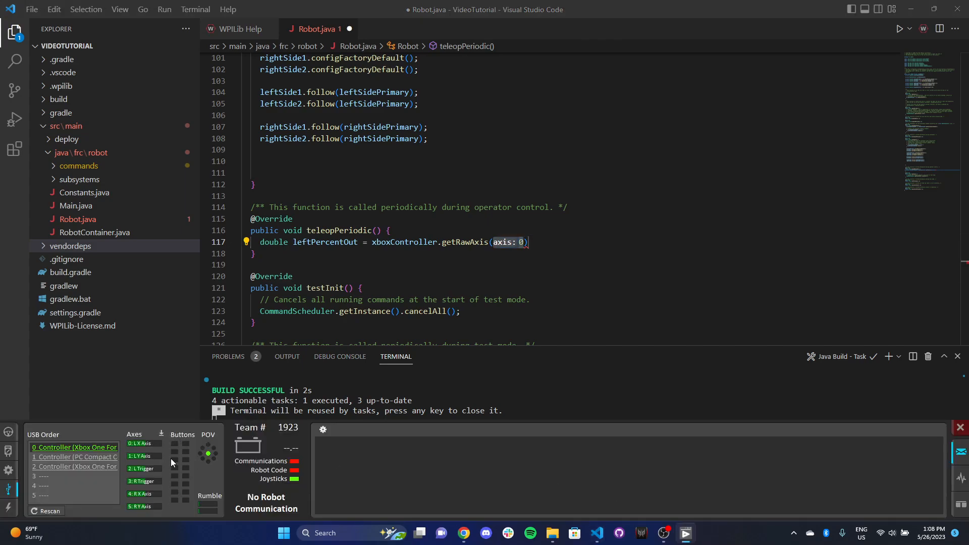
mouse_move(167, 459)
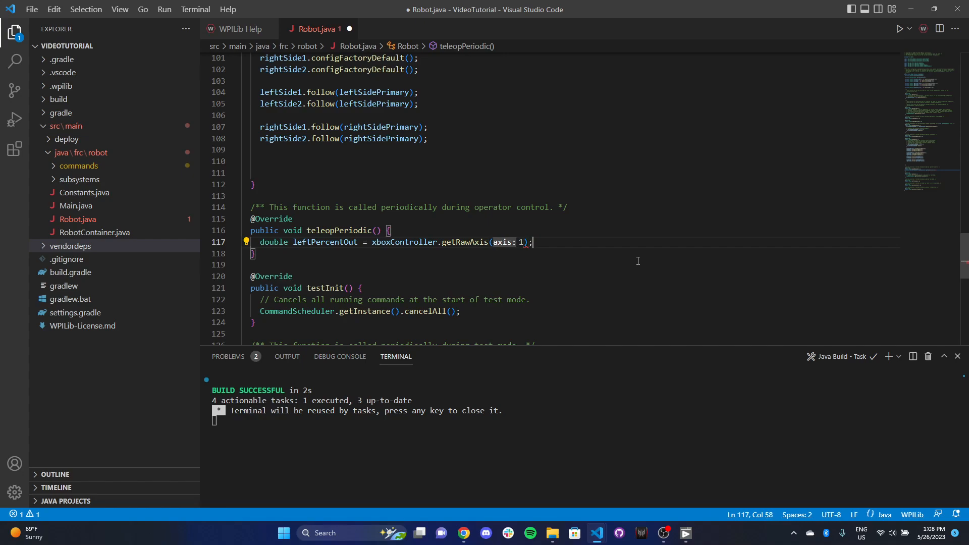
Write 'double rightPercentOut = xboxController.getRawAxis(5);' on the next line
type("double")
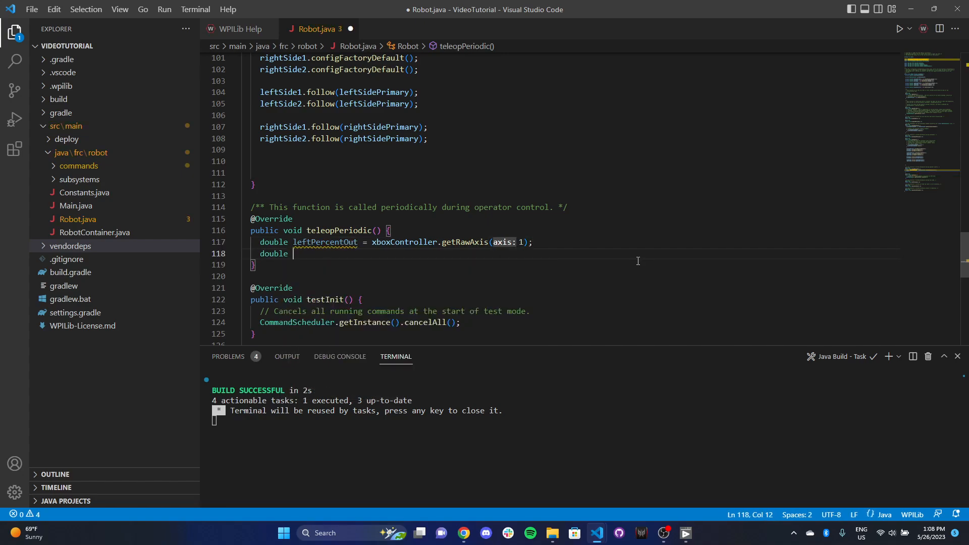
type("rightPercent")
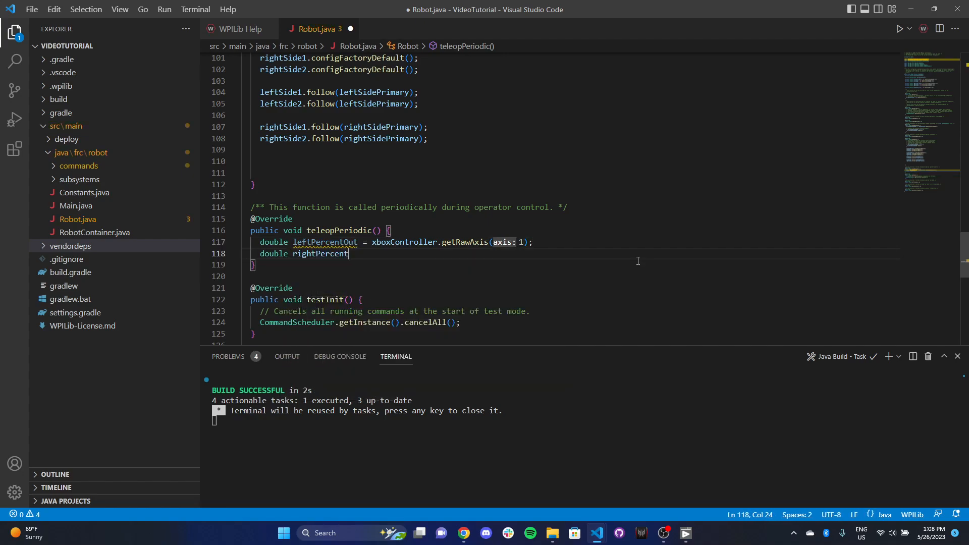
type("Out =")
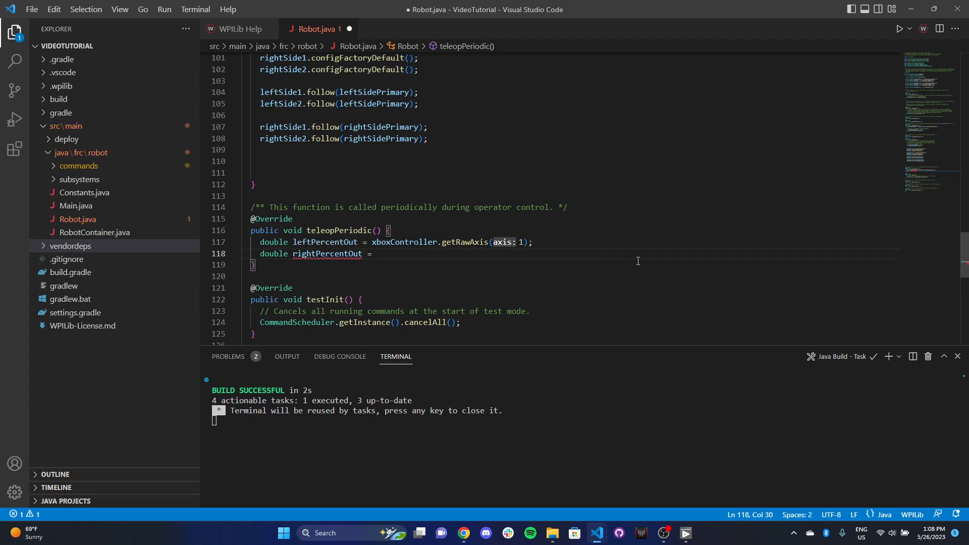
type("xboxController.")
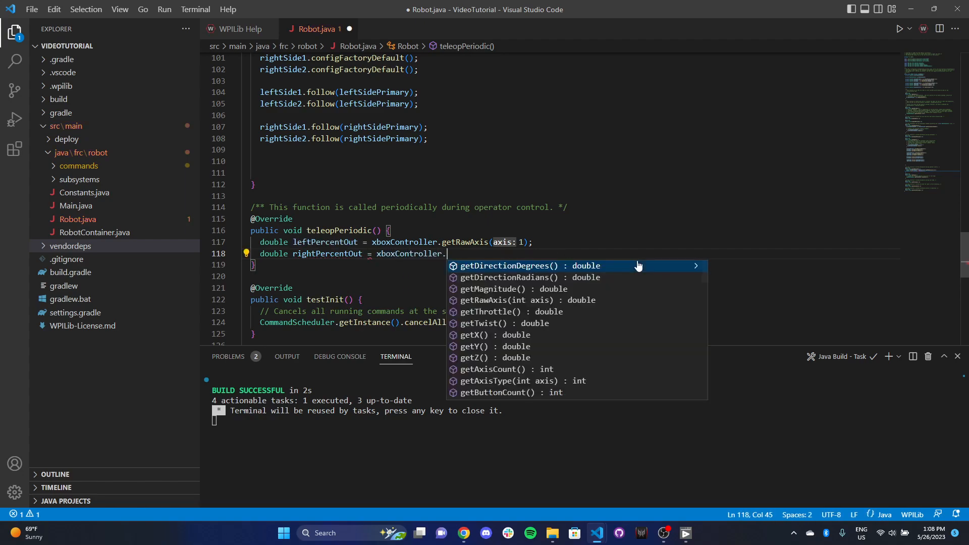
type("getRawAxis")
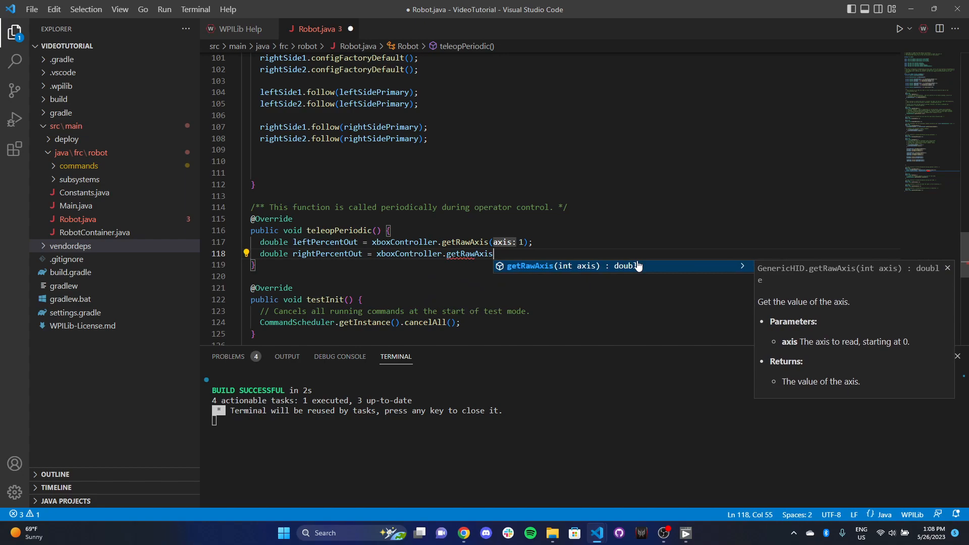
type("()")
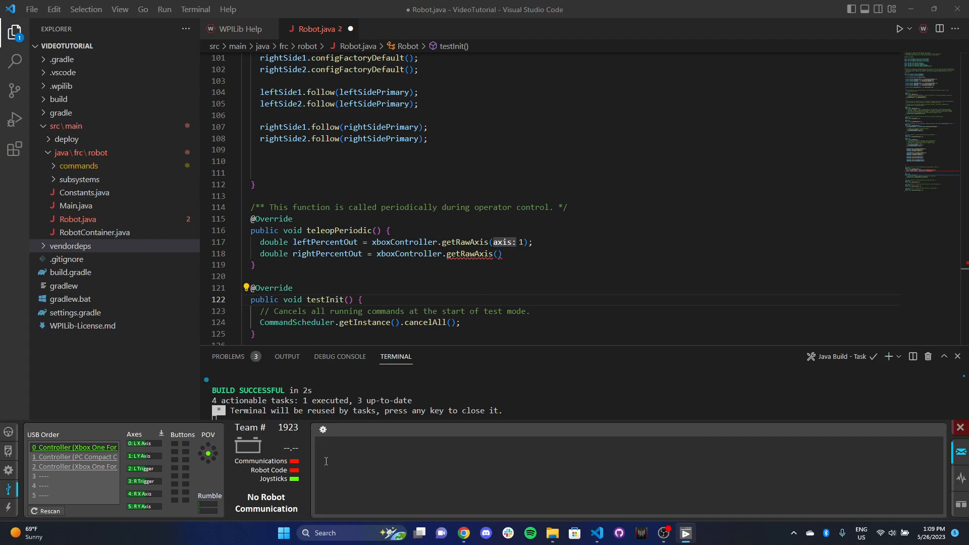
left_click(499, 253)
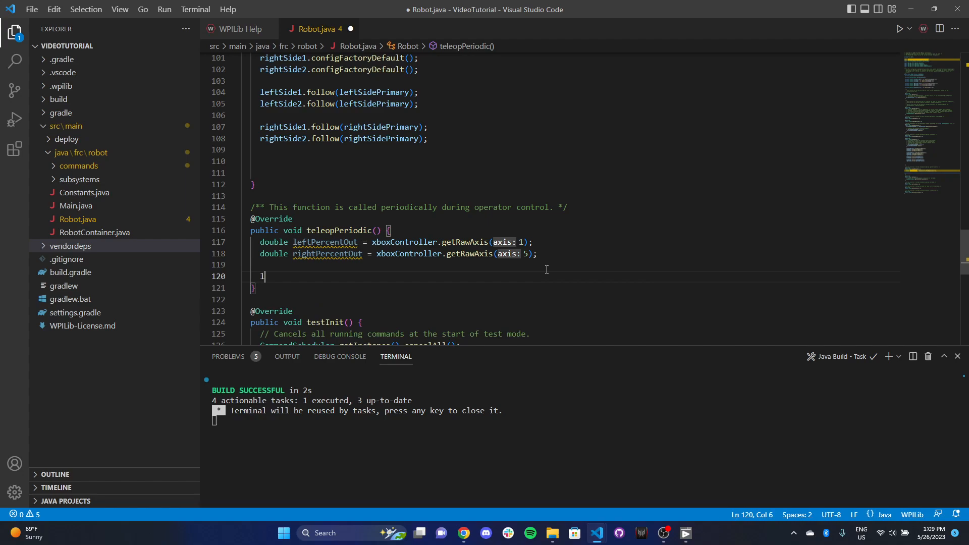
Write 'leftSidePrimary.set(ControlMode.PercentOutput, leftPercentOut);' in teleopPeriodic
type("leftM")
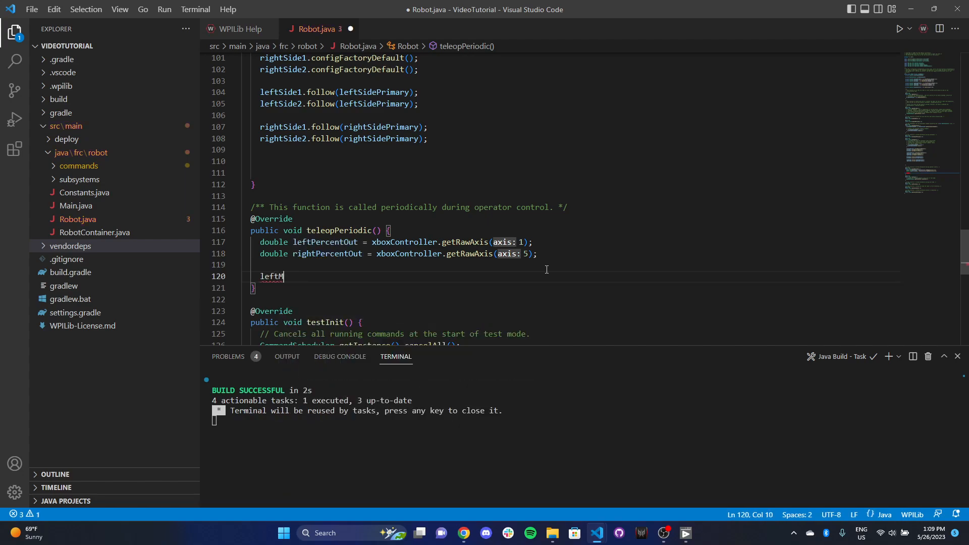
type("SidePrimary.")
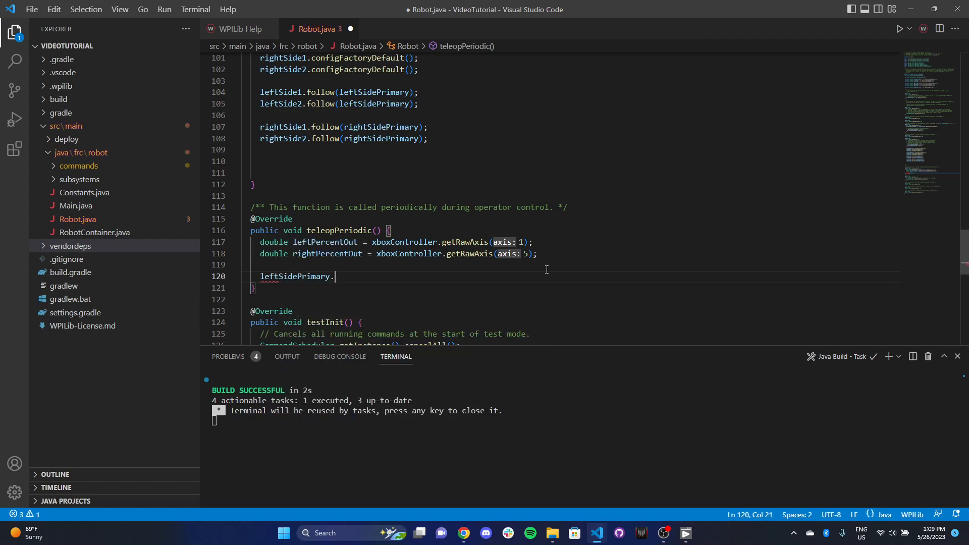
type("set(Cont")
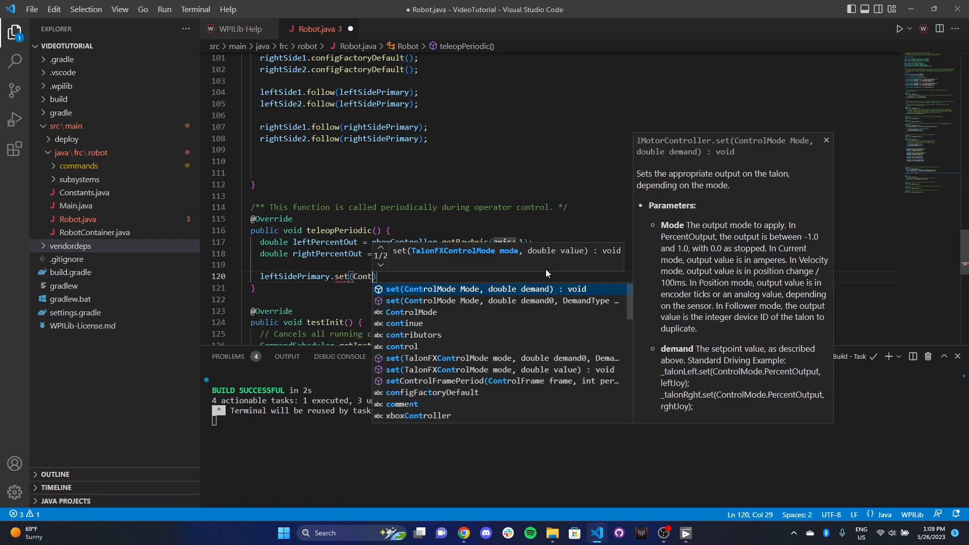
type("ControlMode.PercentOutput,")
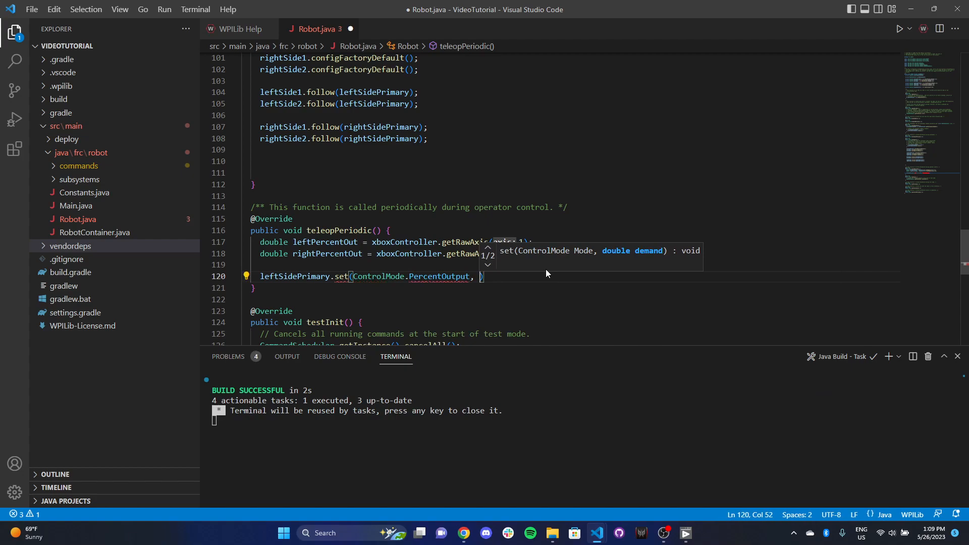
type("leftPercentOut")
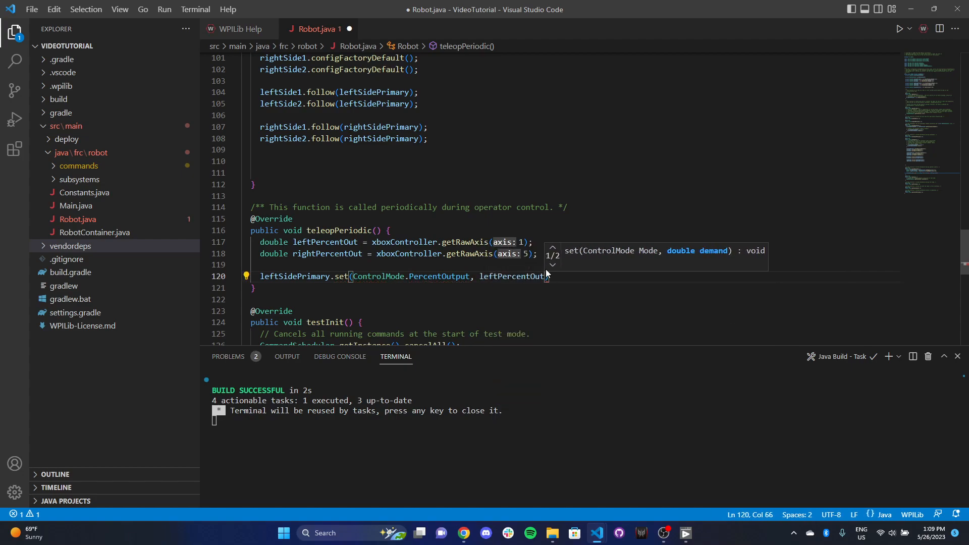
type(");")
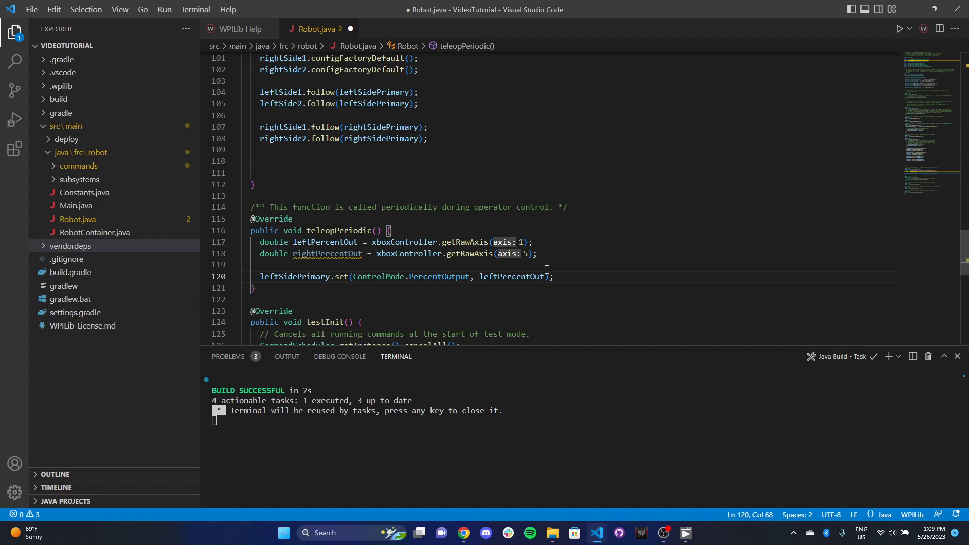
Write 'rightSidePrimary.set(ControlMode.PercentOutput, rightPercentOut);' on the following line
type("r")
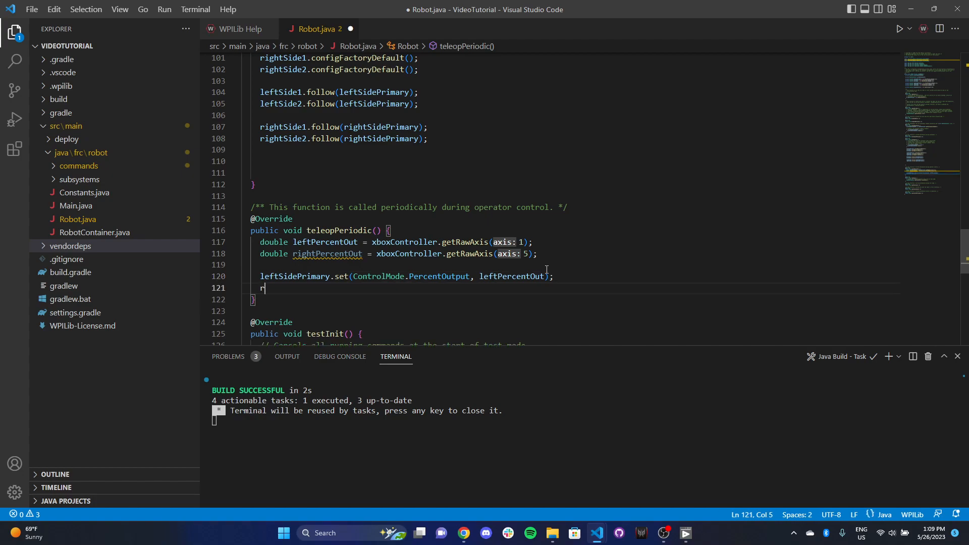
type("ightSidePrimary.set")
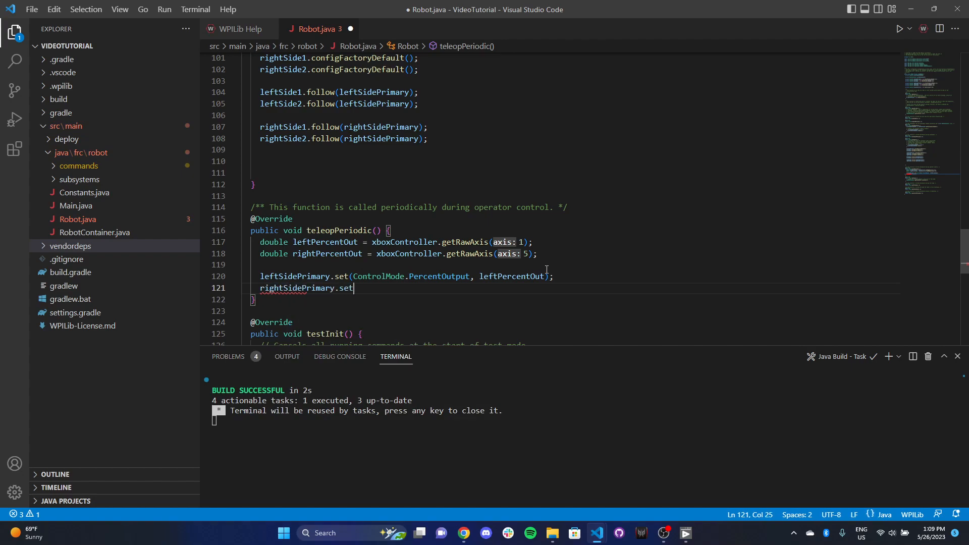
type("(ControlMode.PercentOutput,")
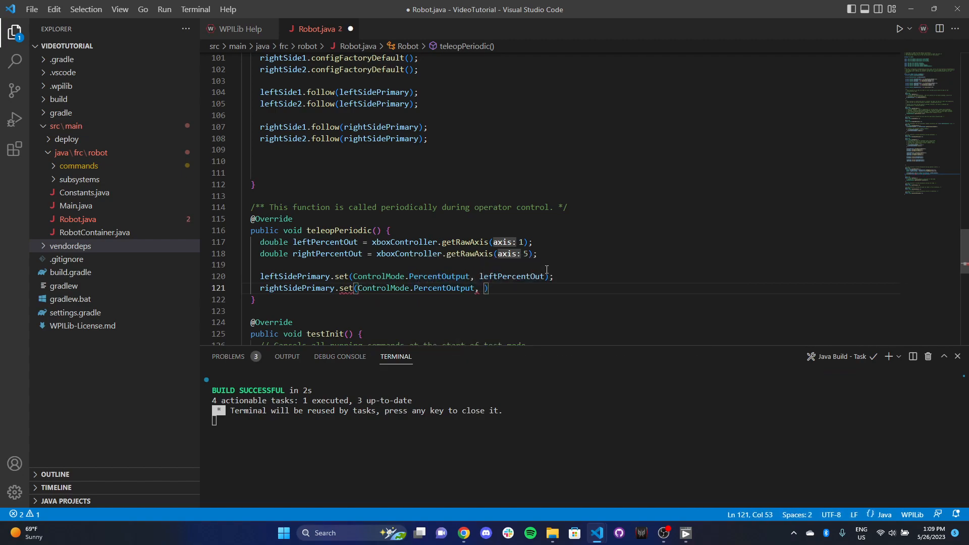
type("rightPercentOut")
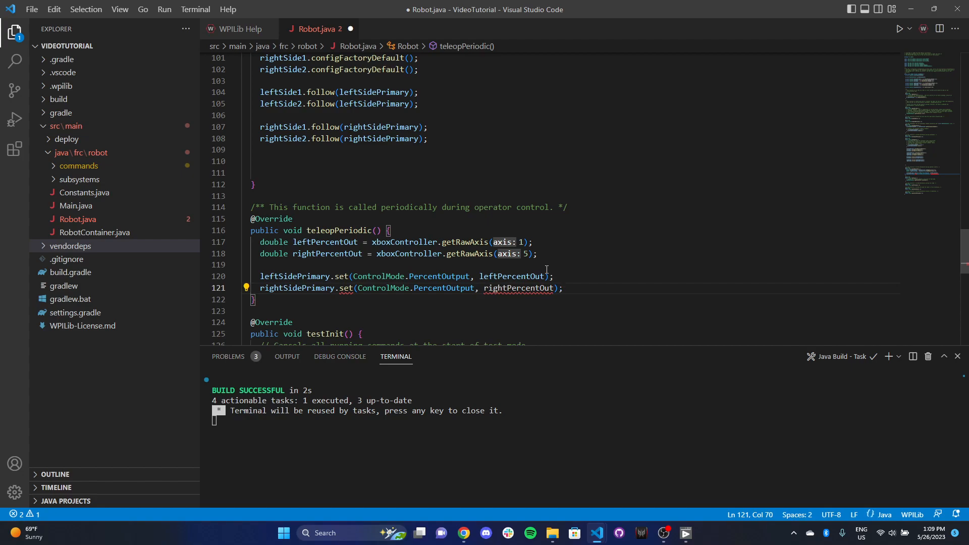
left_click(465, 276)
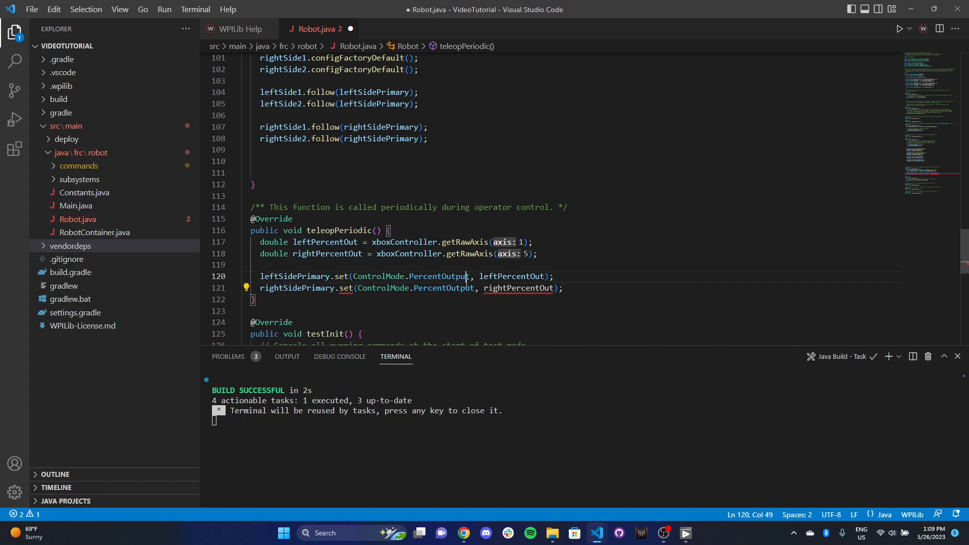
mouse_move(444, 288)
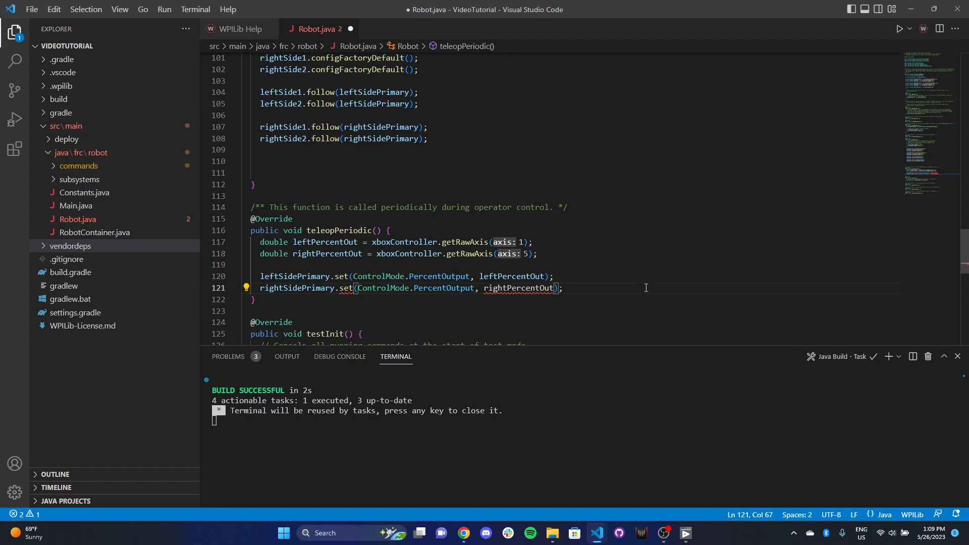
key("Backspace")
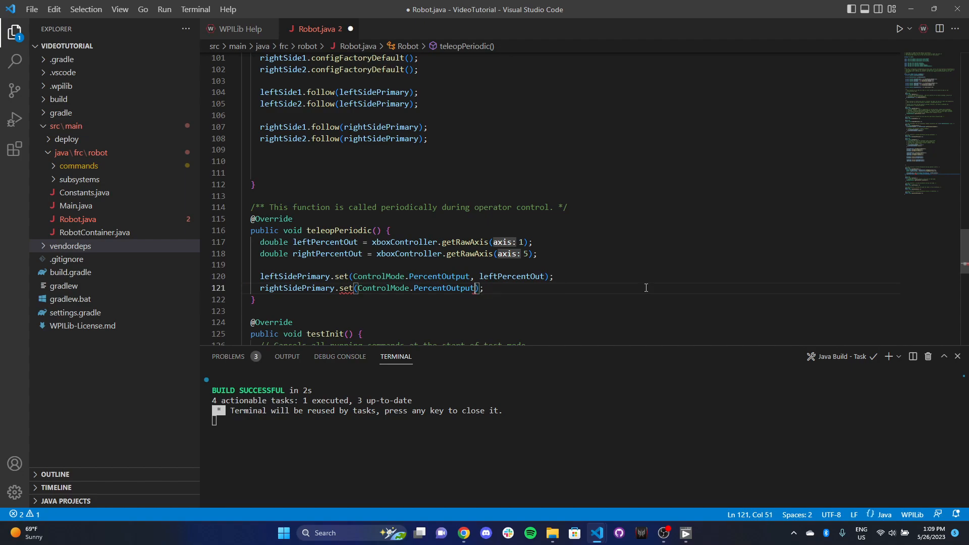
type("righ")
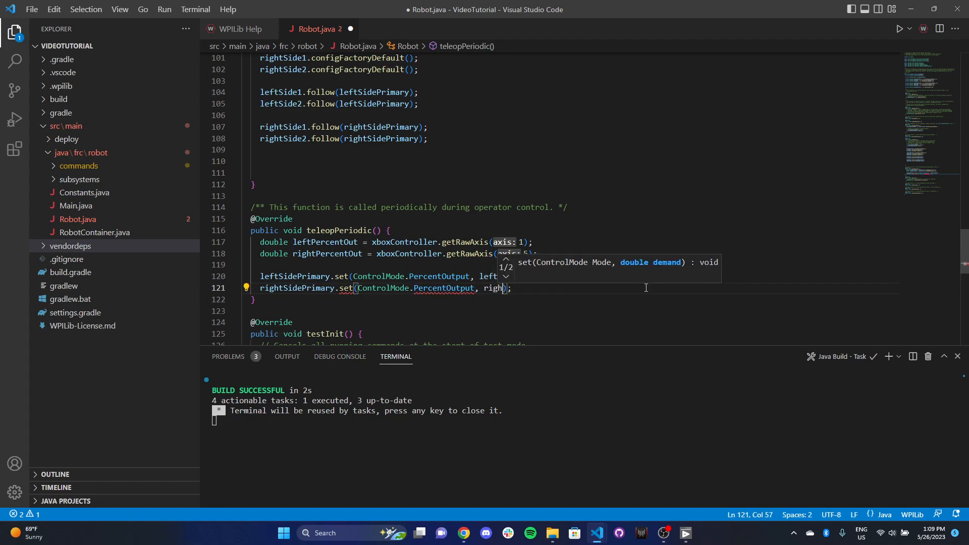
type("rightPercentOut")
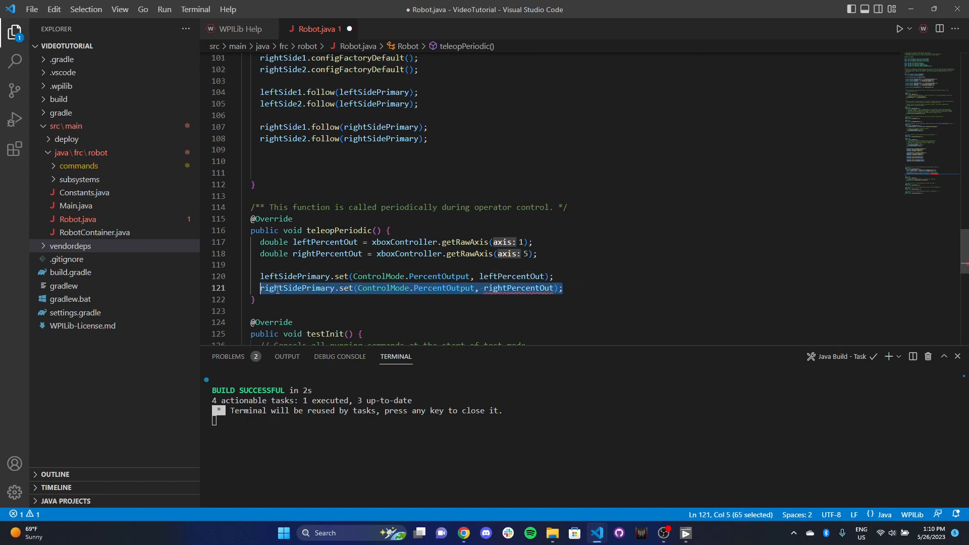
Retype 'rightSidePrimary.set(ControlMode.PercentOutput, rightPercentOut);' and save Robot.java with Ctrl+S
key("Delete")
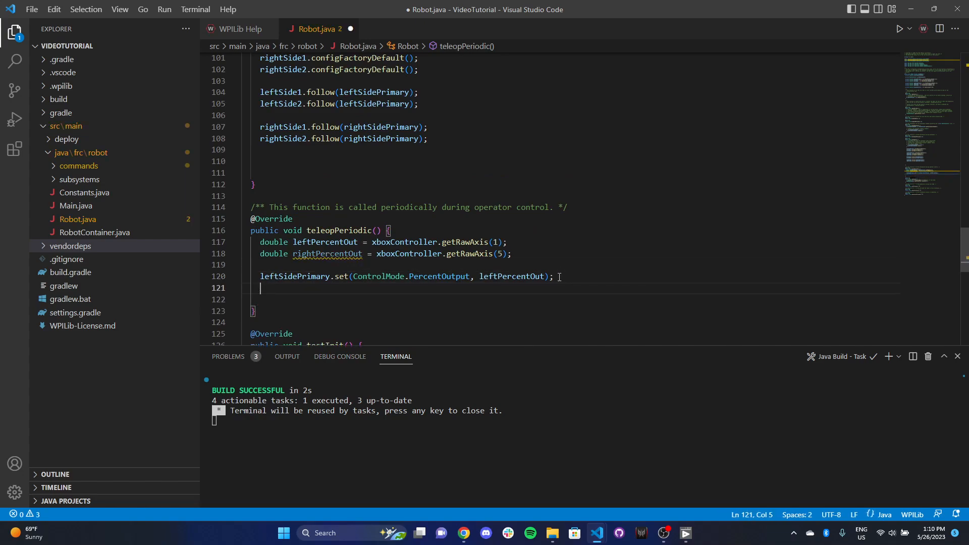
type("rightSidePrimary")
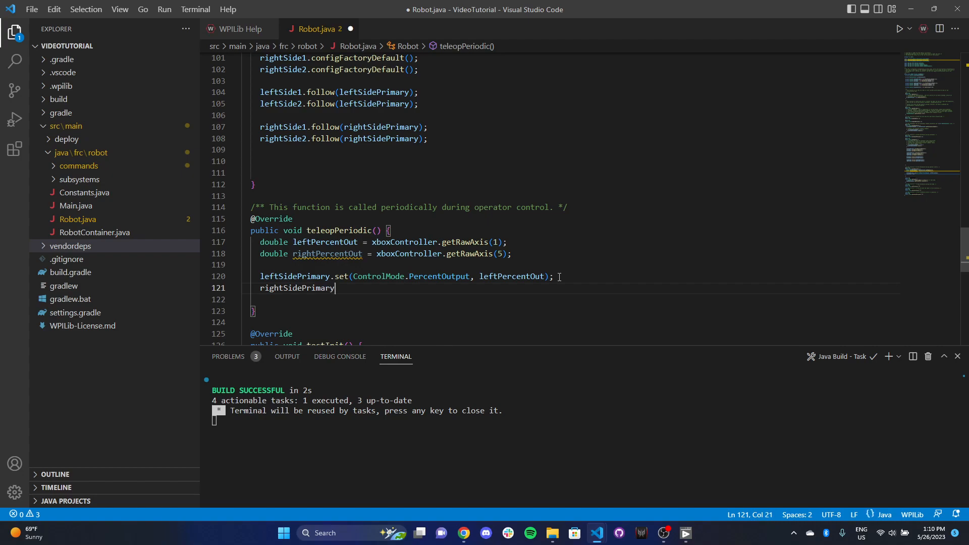
type(".set(")
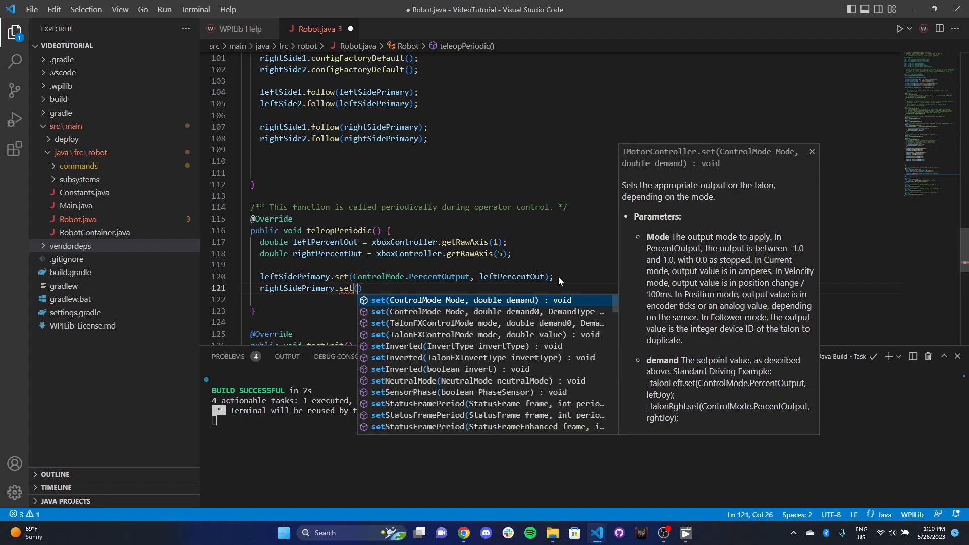
type("Control")
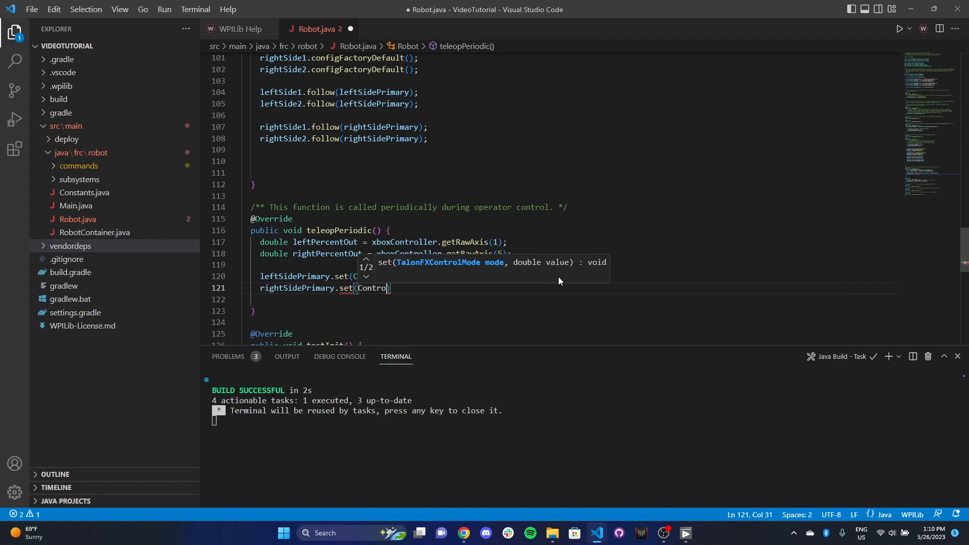
type("ControlMode.P")
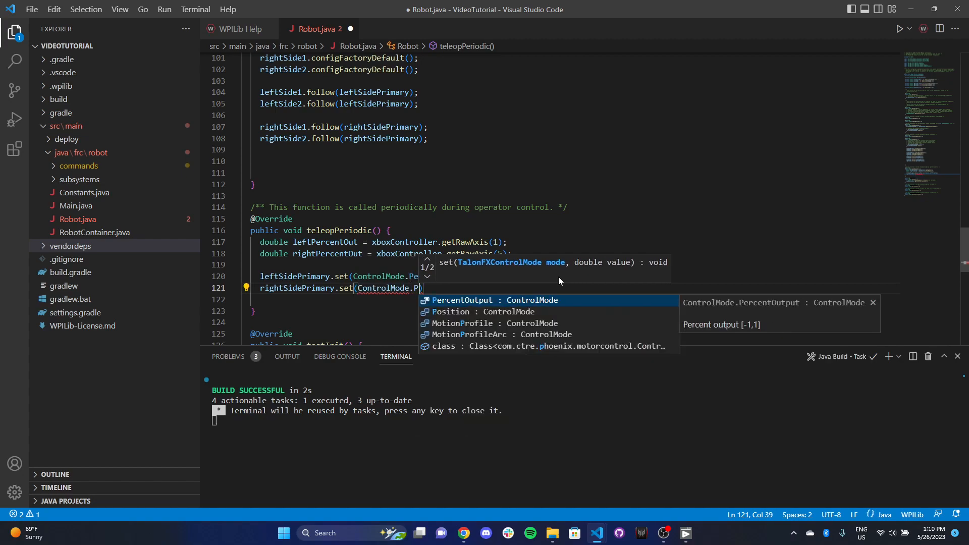
type("ercentOutput, rightPercentOut")
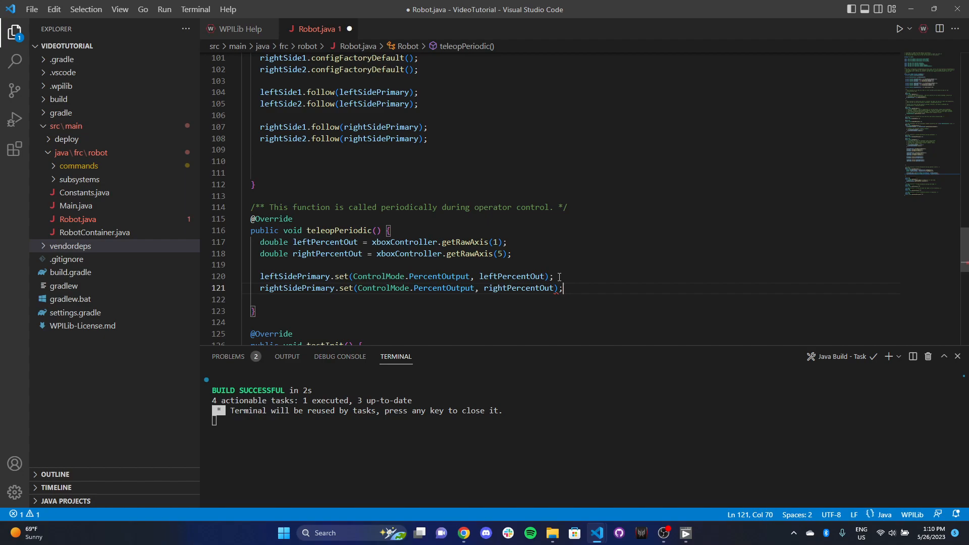
key("Ctrl+s")
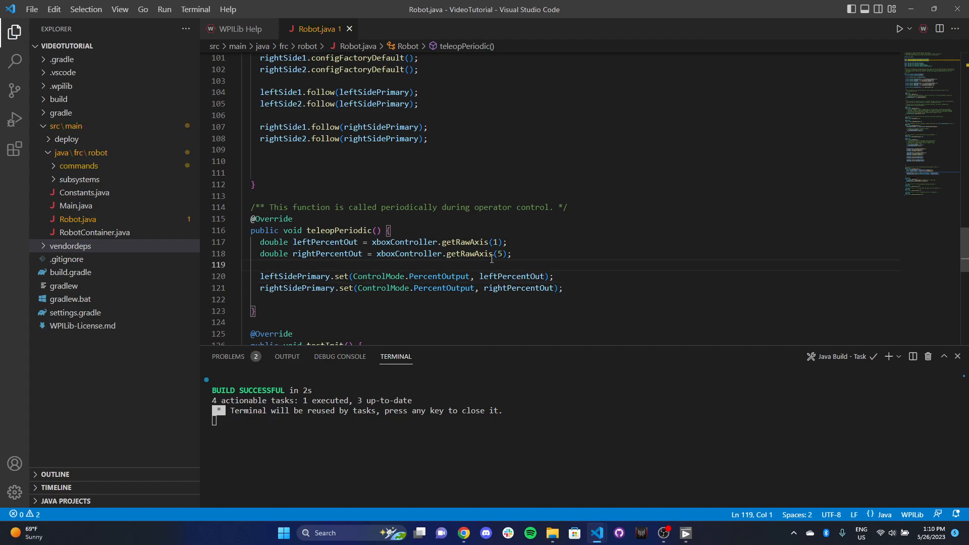
mouse_move(469, 242)
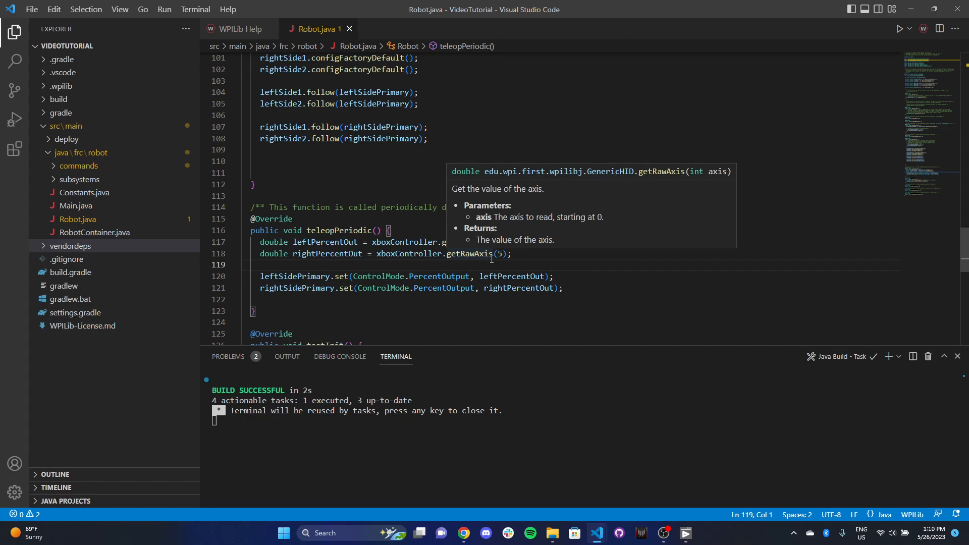